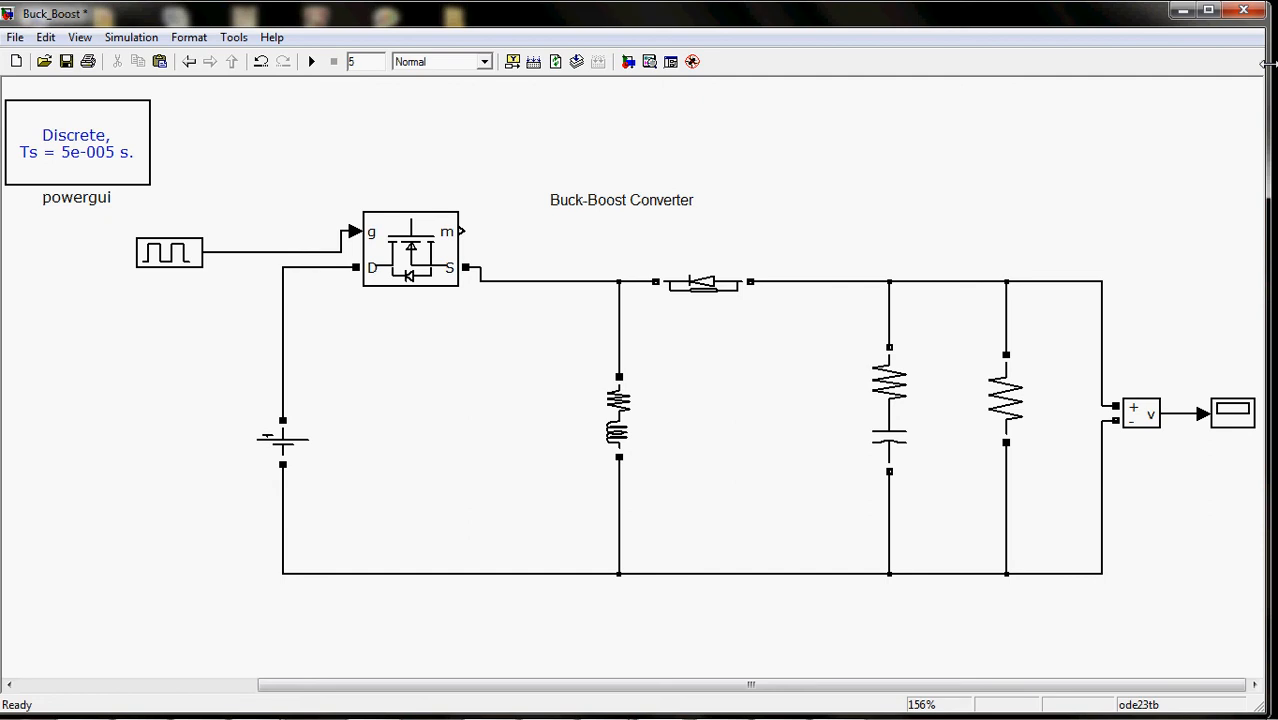
mouse_move(5, 483)
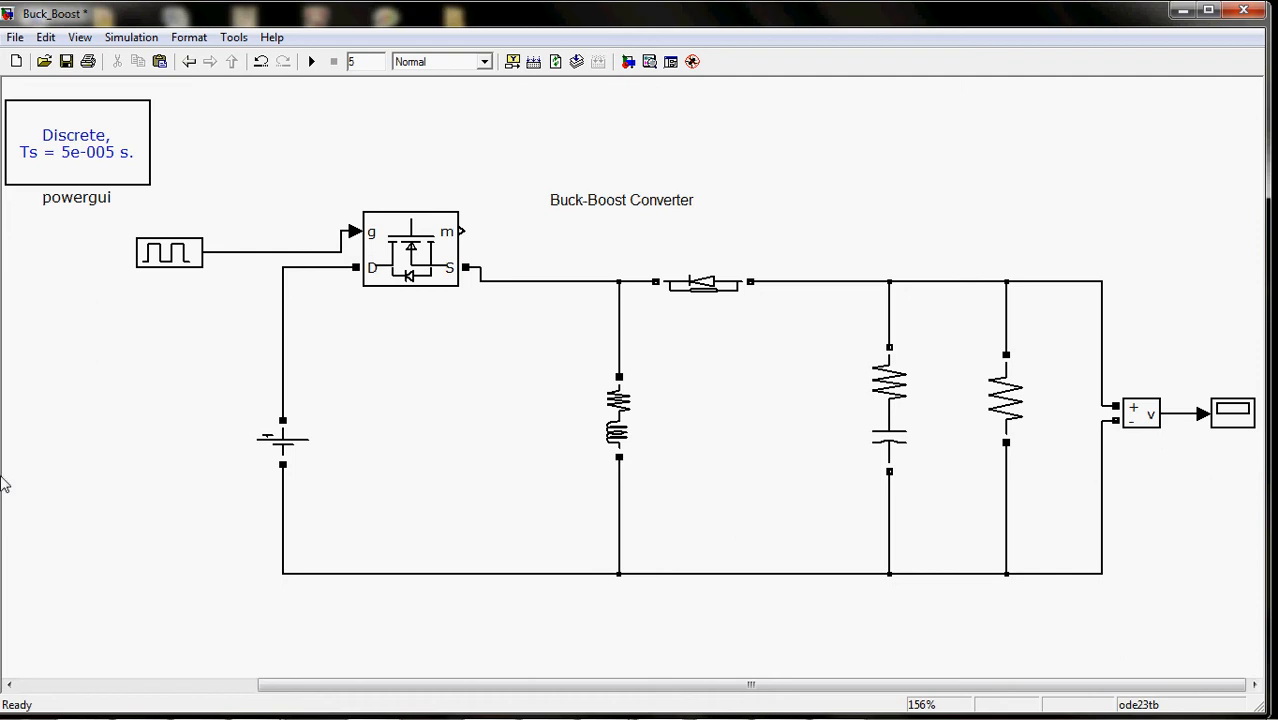
mouse_move(143, 233)
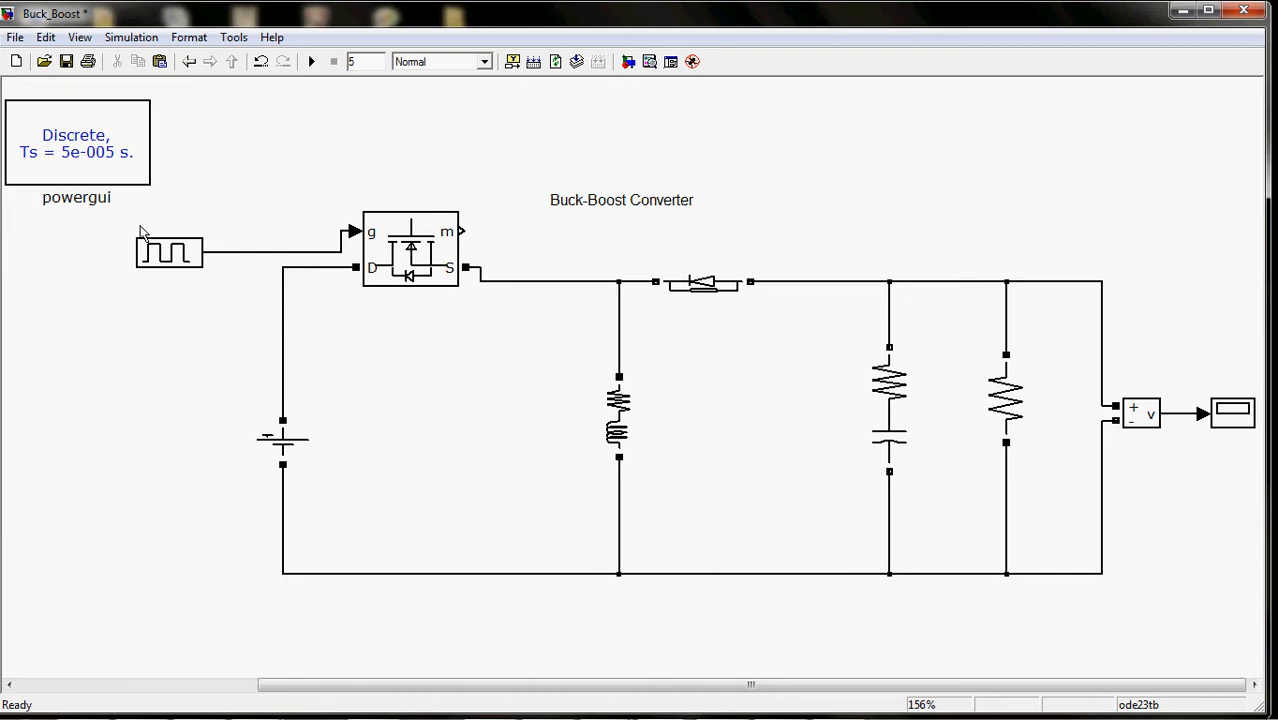
Step: Review the powergui configuration, keeping the simulation type as Discrete
double_click(76, 142)
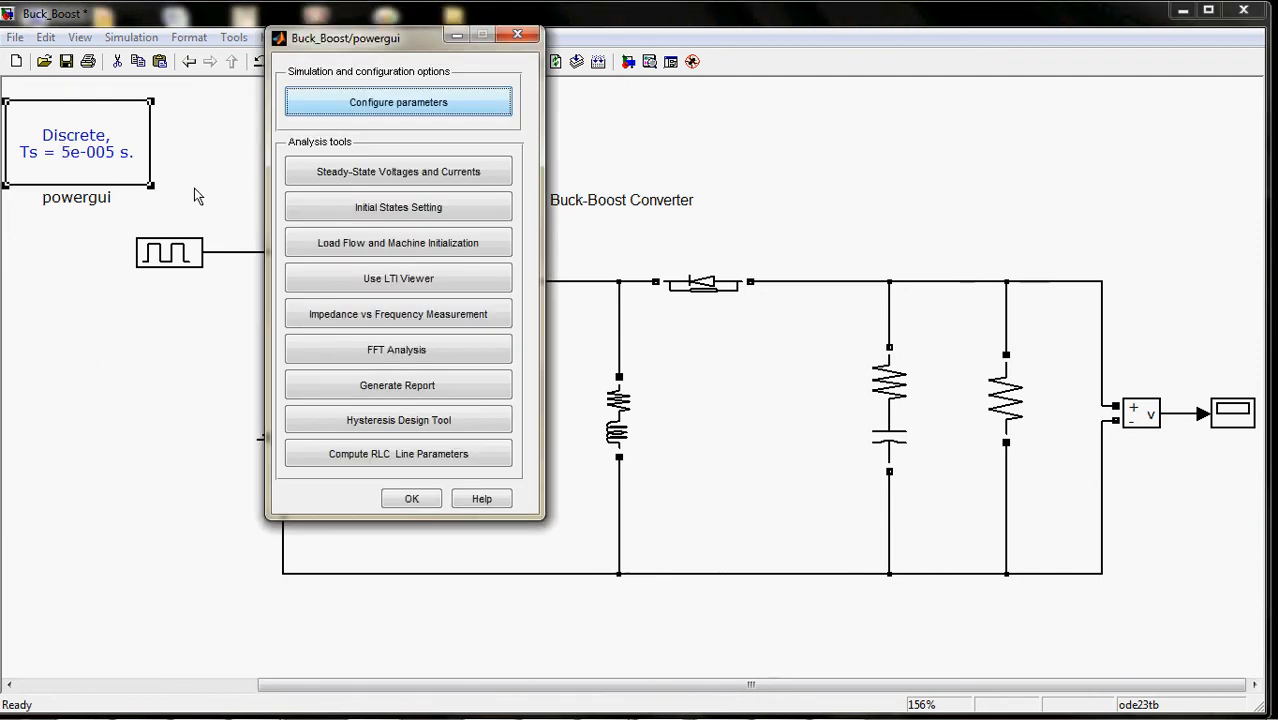
mouse_move(603, 152)
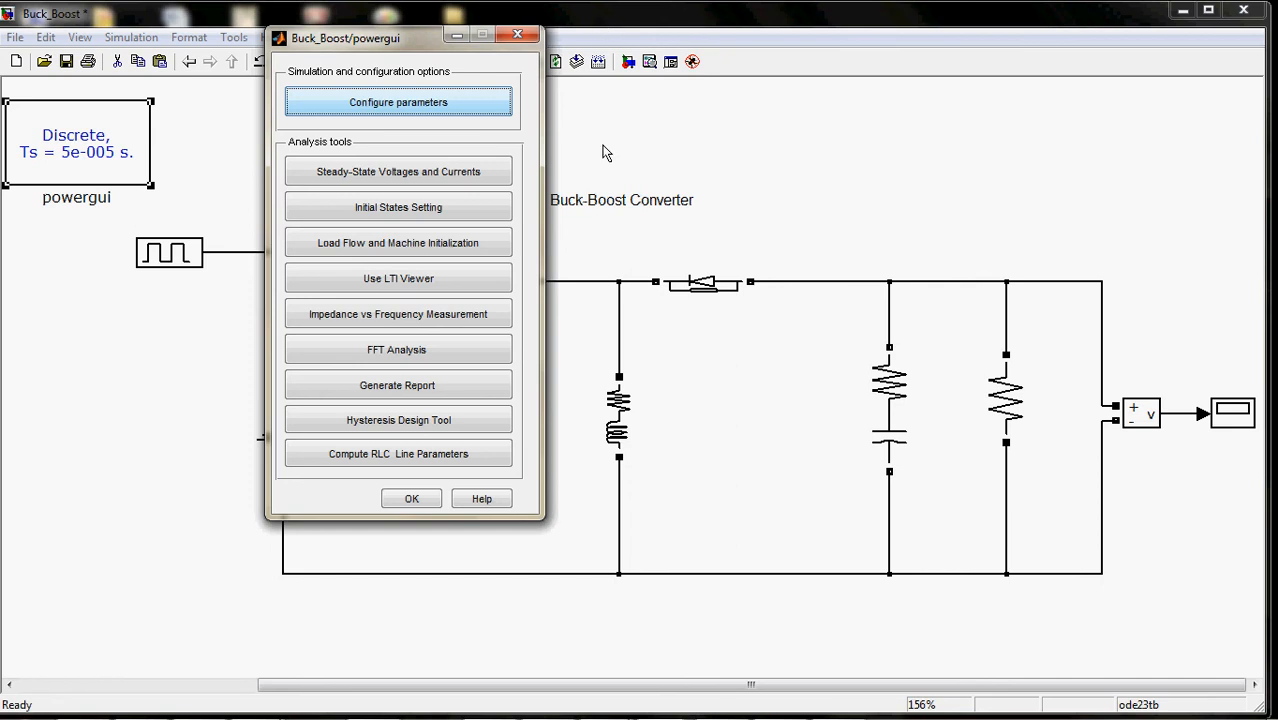
mouse_move(592, 159)
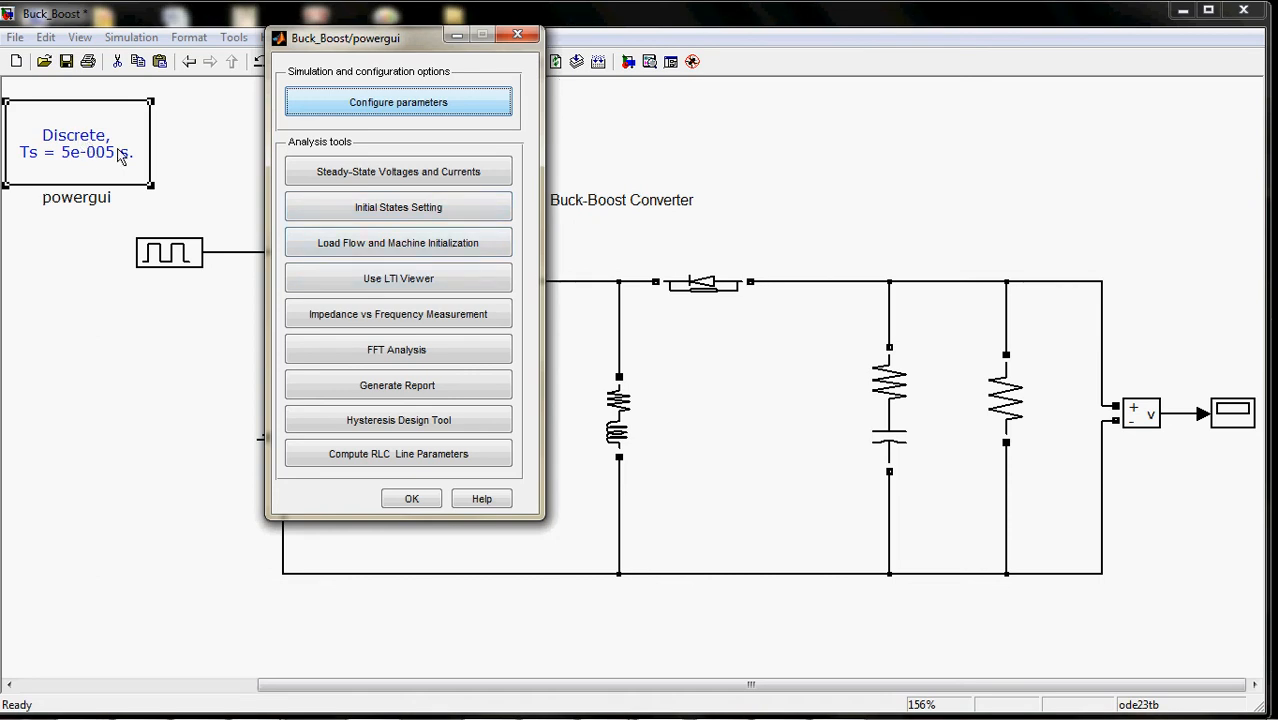
click(398, 102)
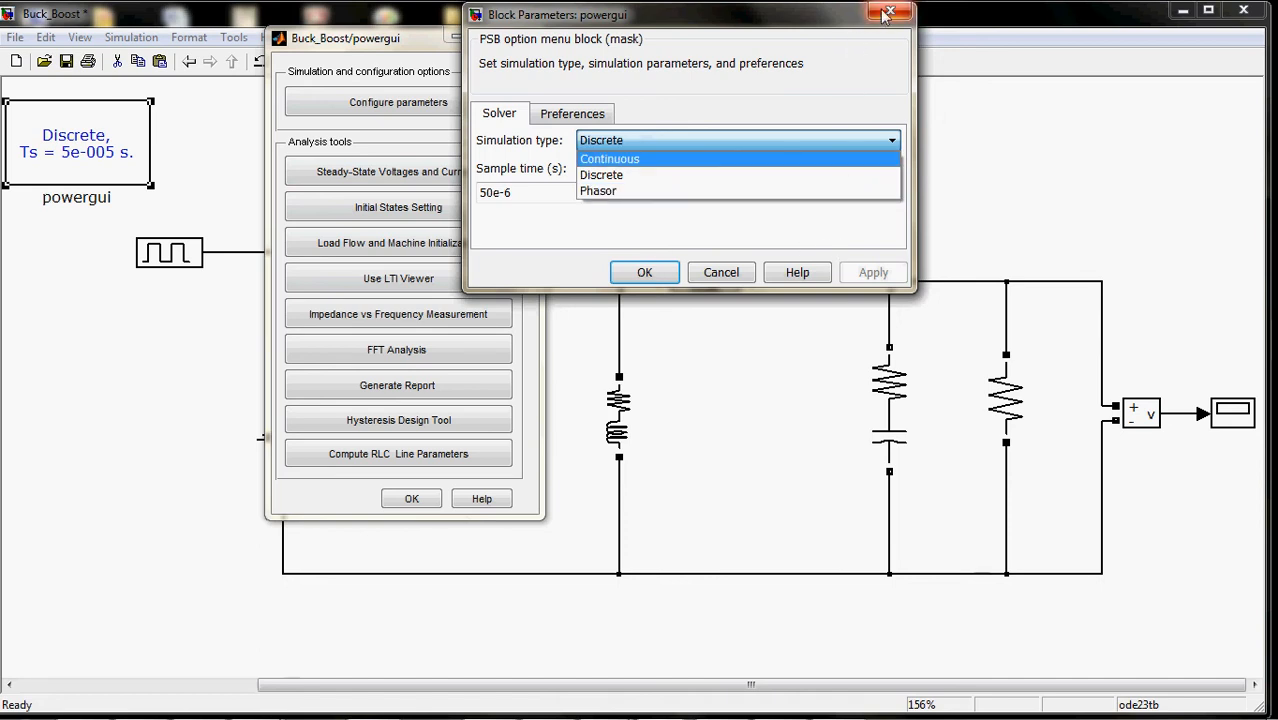
click(601, 174)
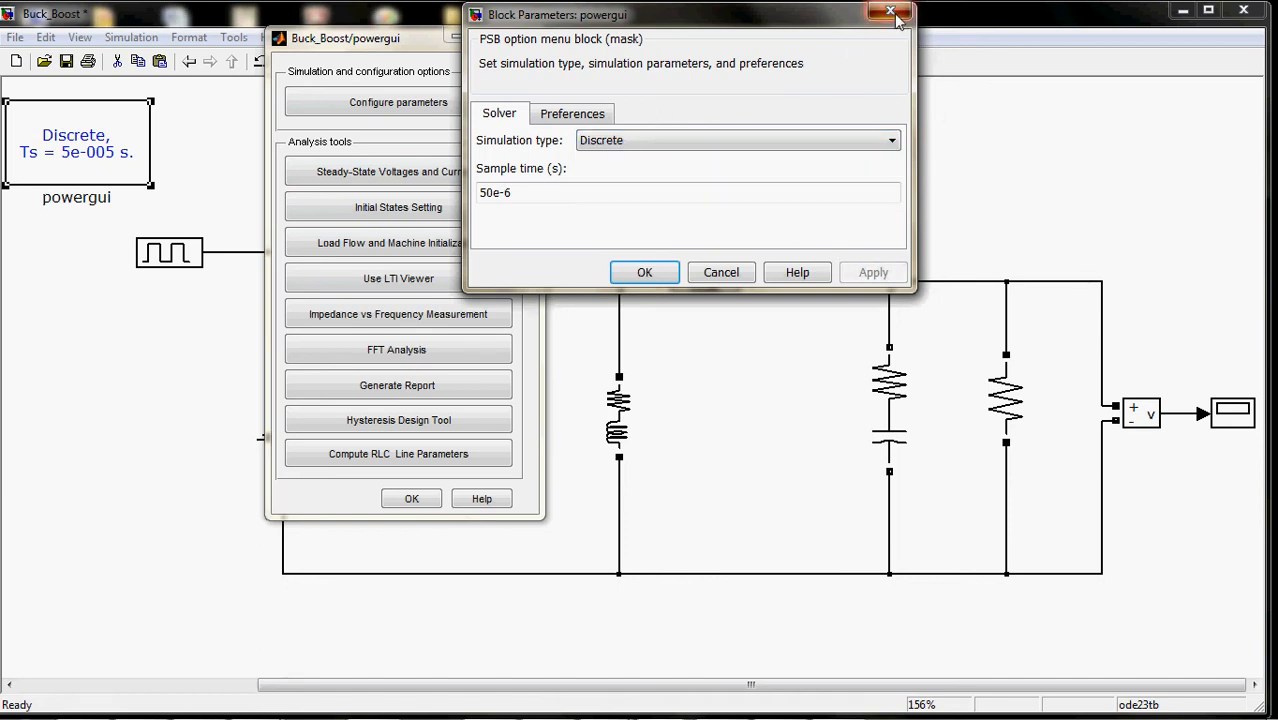
click(889, 11)
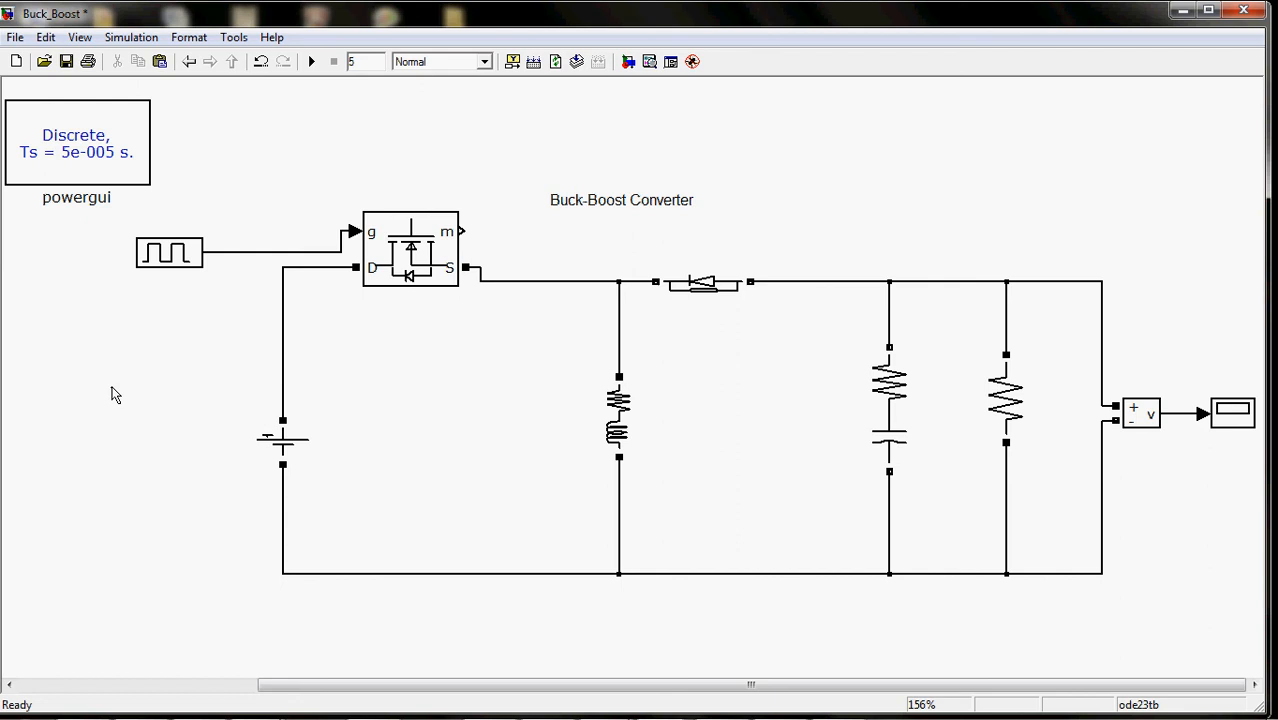
mouse_move(252, 441)
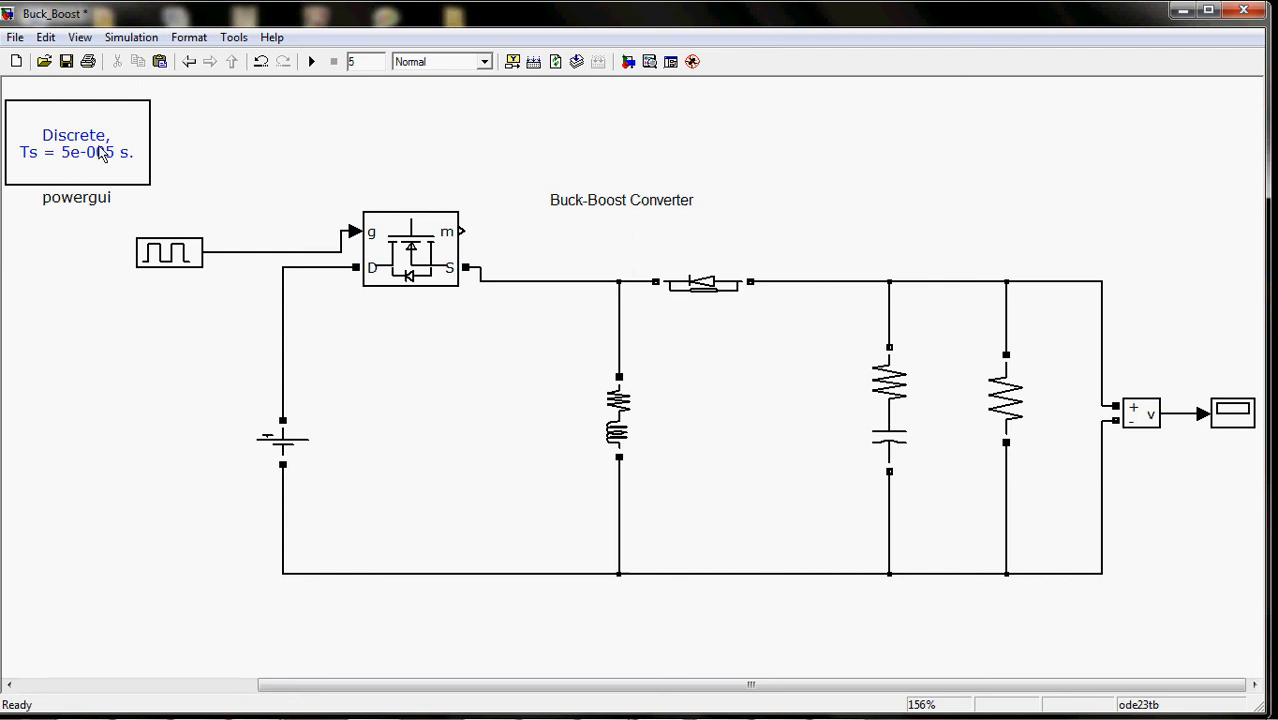
mouse_move(80, 172)
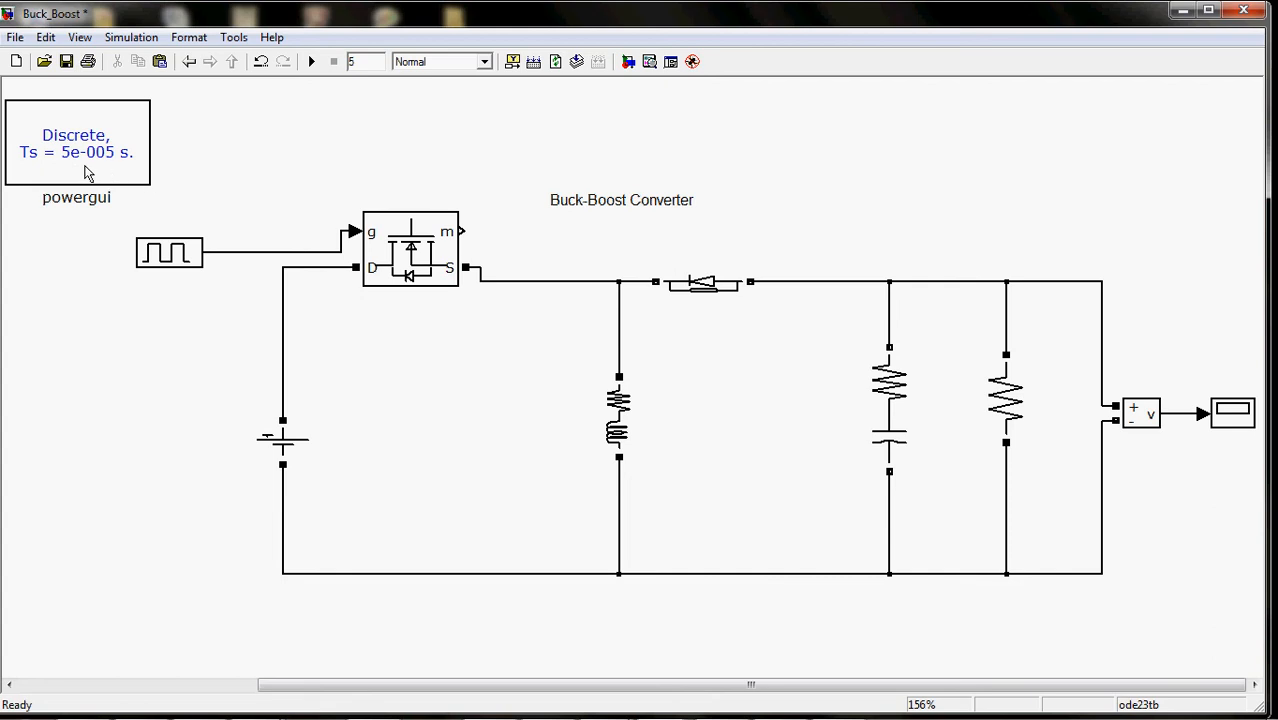
Step: Open the pulse generator block's parameters to review them
click(76, 145)
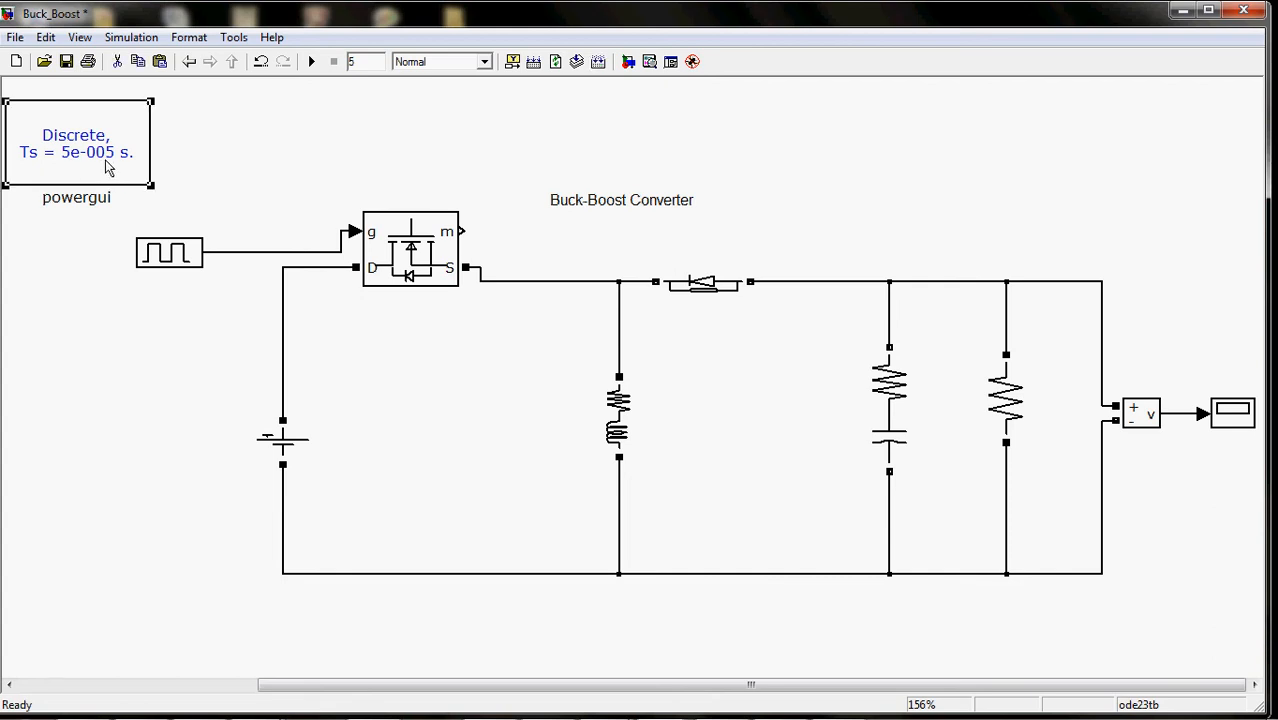
click(85, 254)
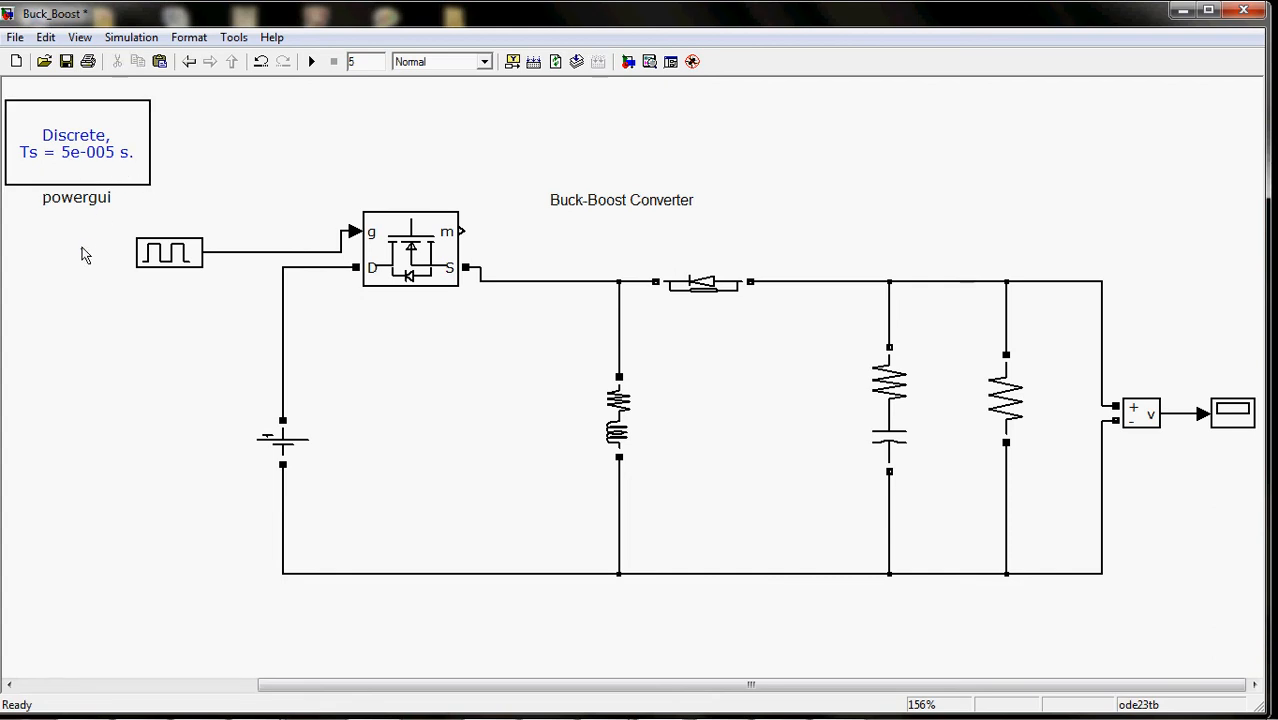
click(169, 252)
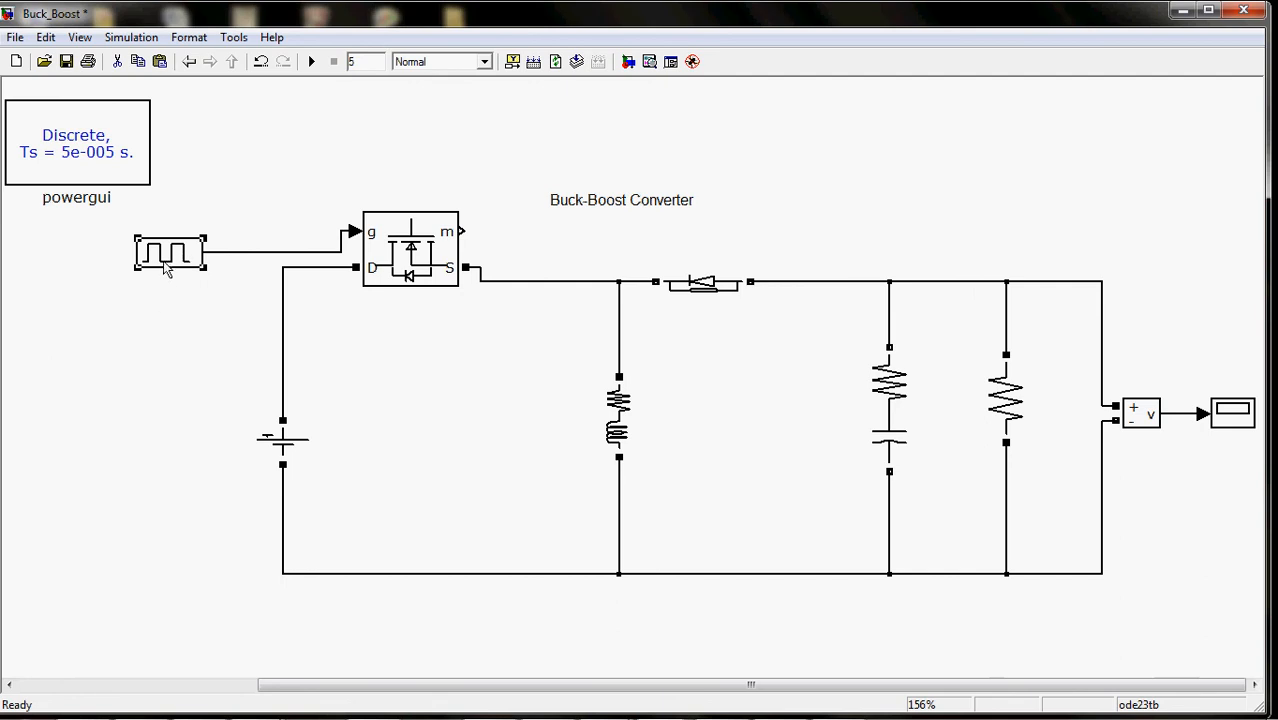
double_click(169, 252)
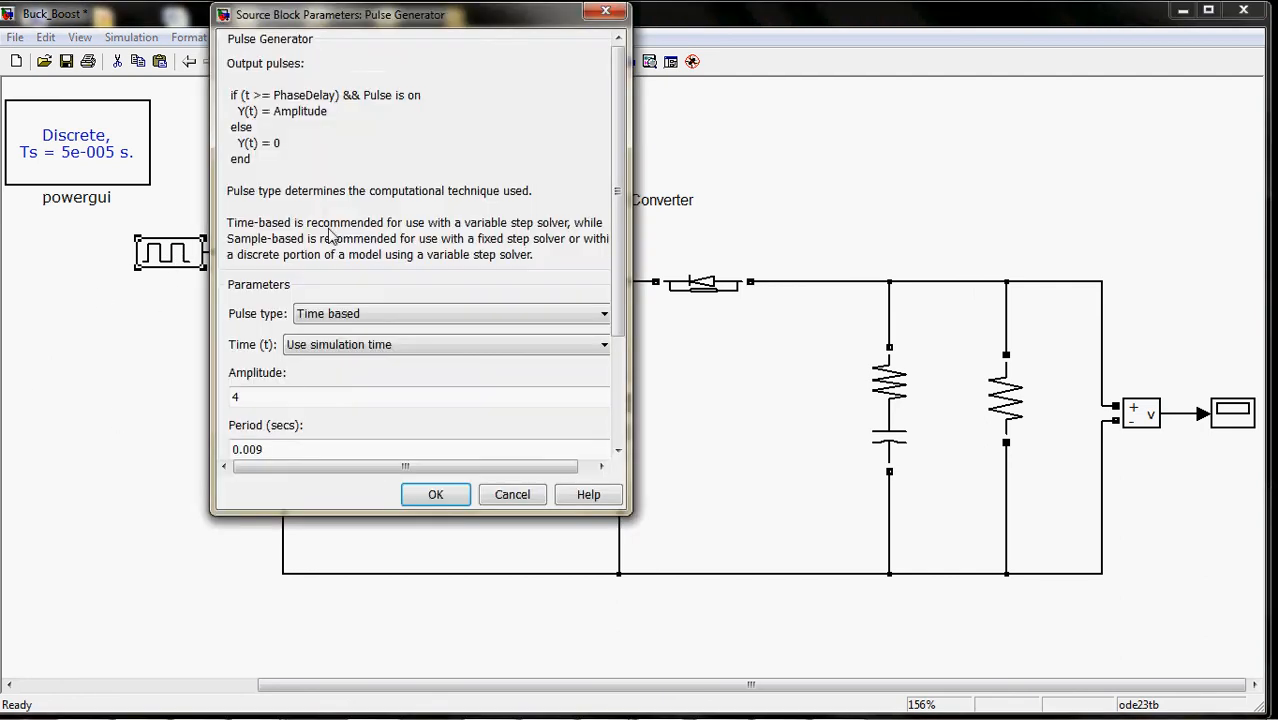
click(450, 313)
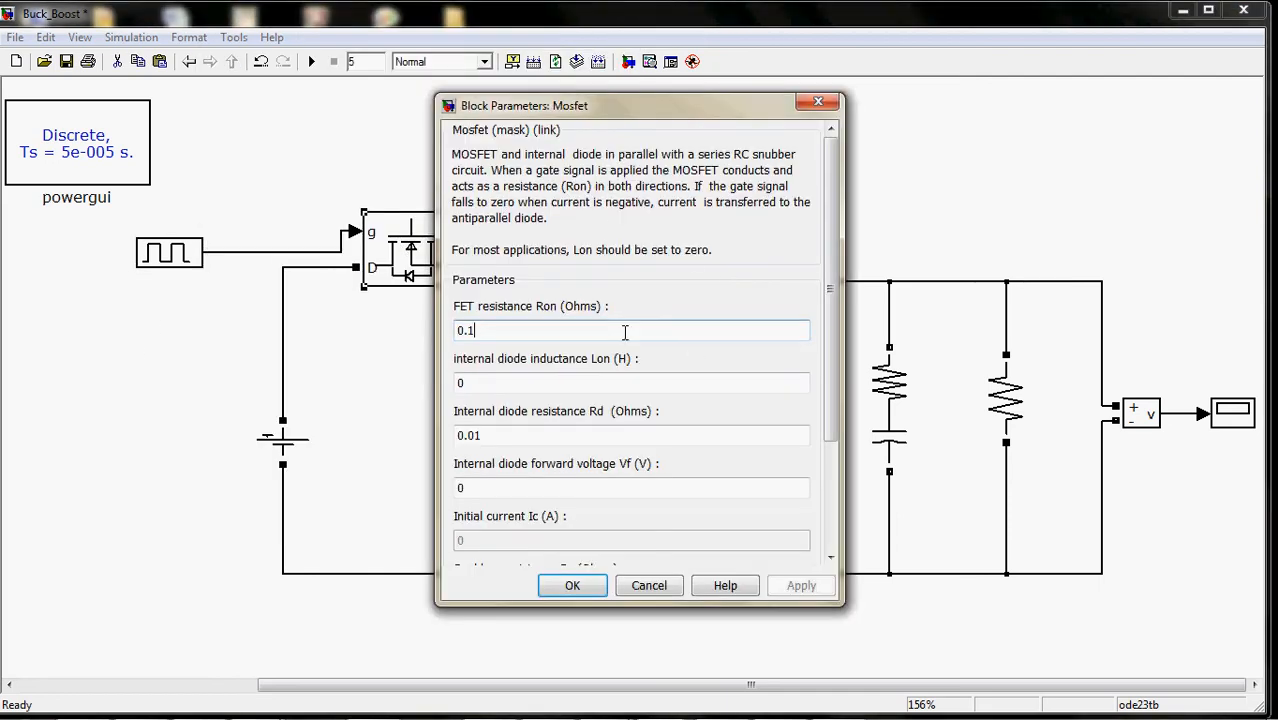
scroll(down, 3)
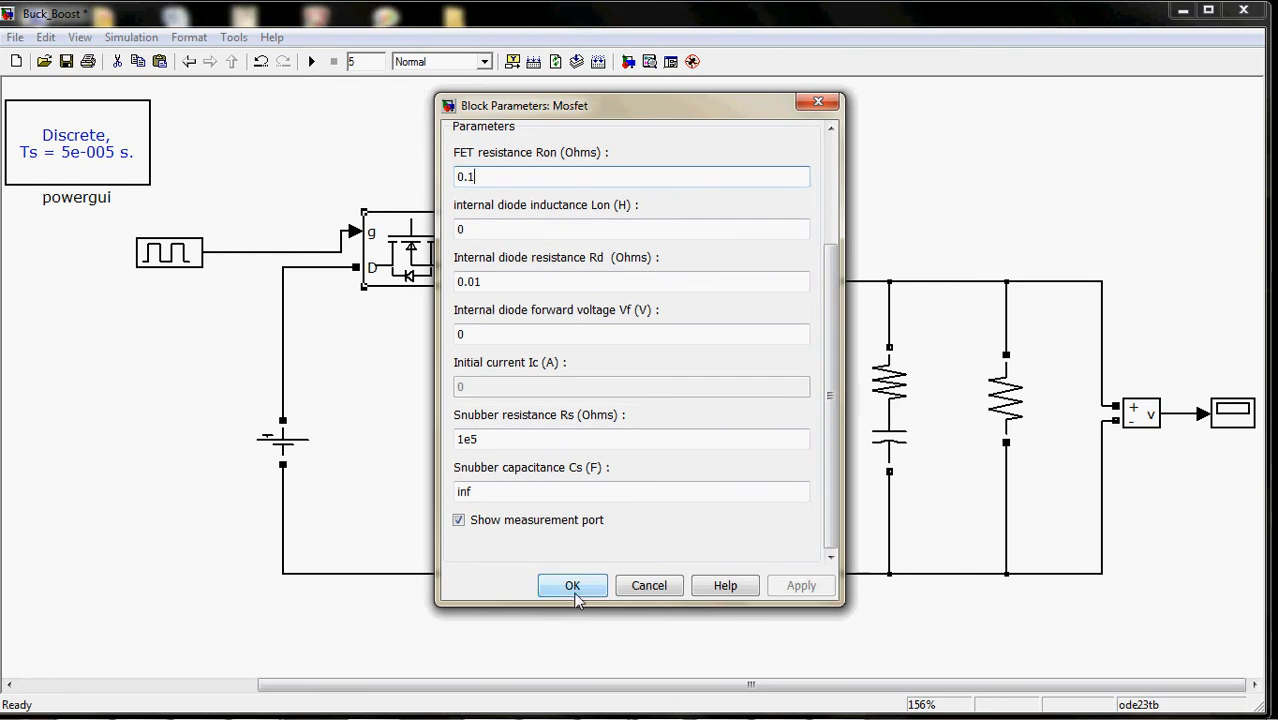
mouse_move(784, 133)
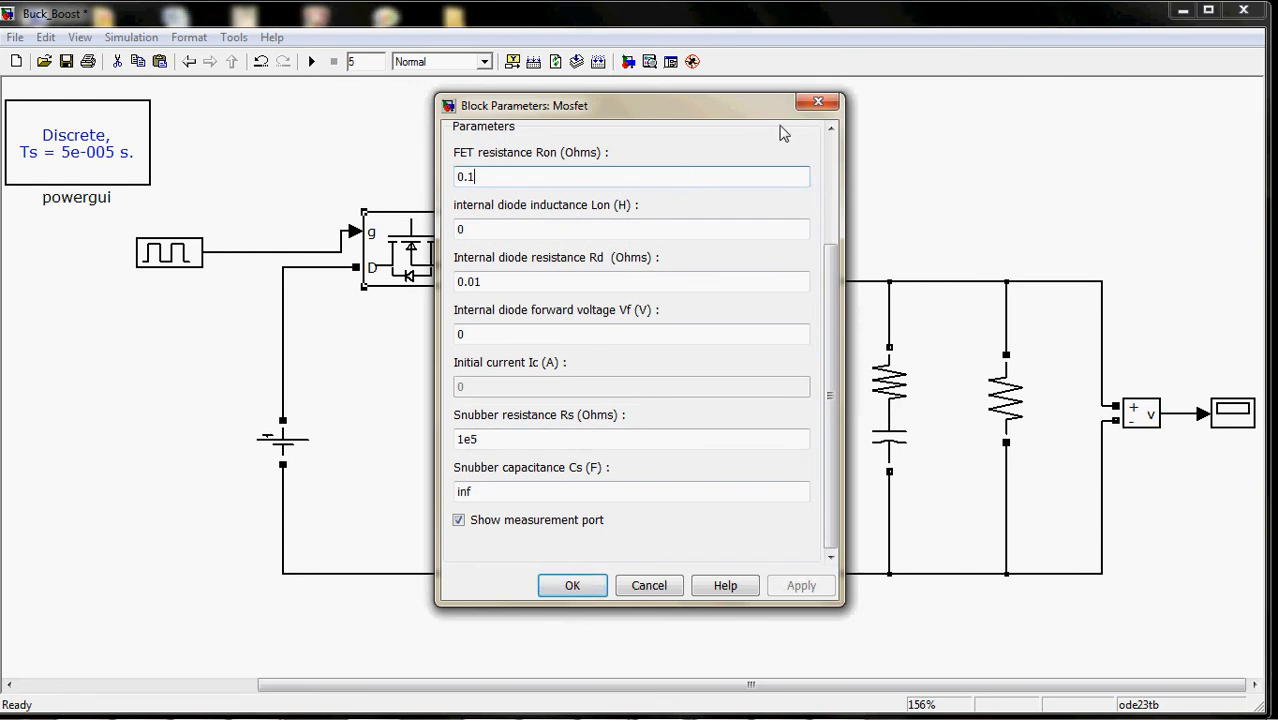
mouse_move(815, 120)
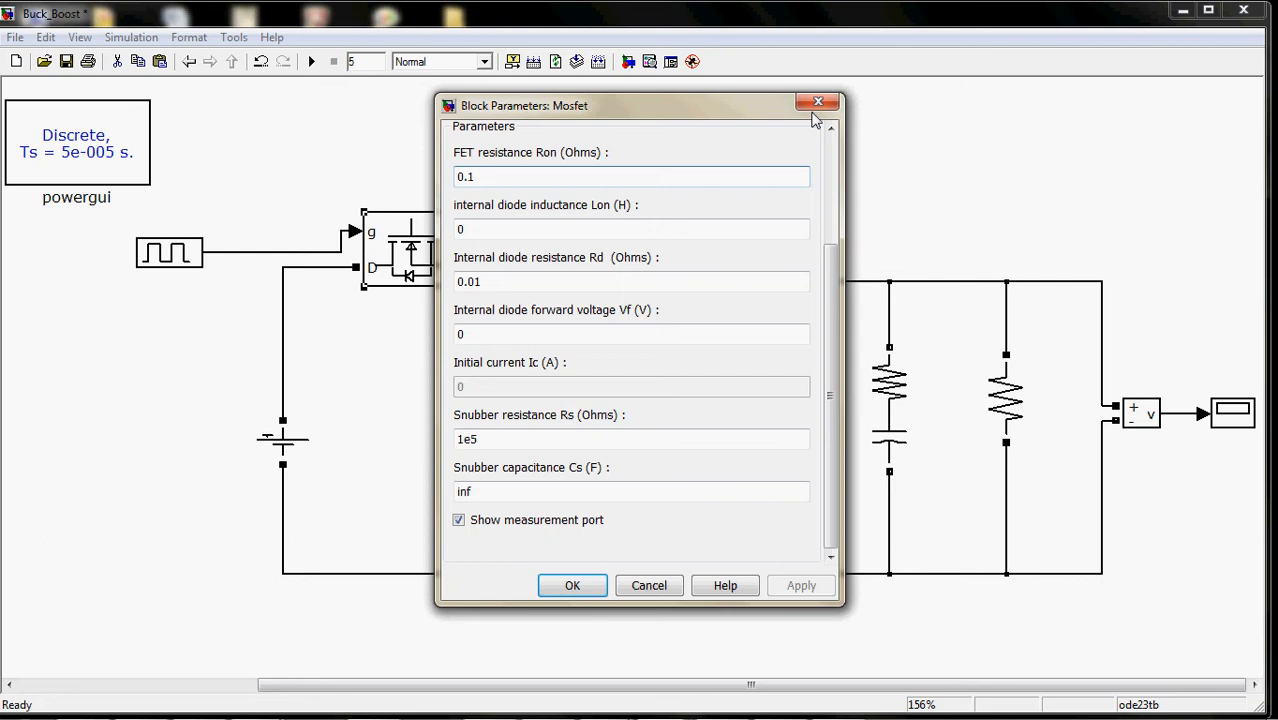
mouse_move(818, 88)
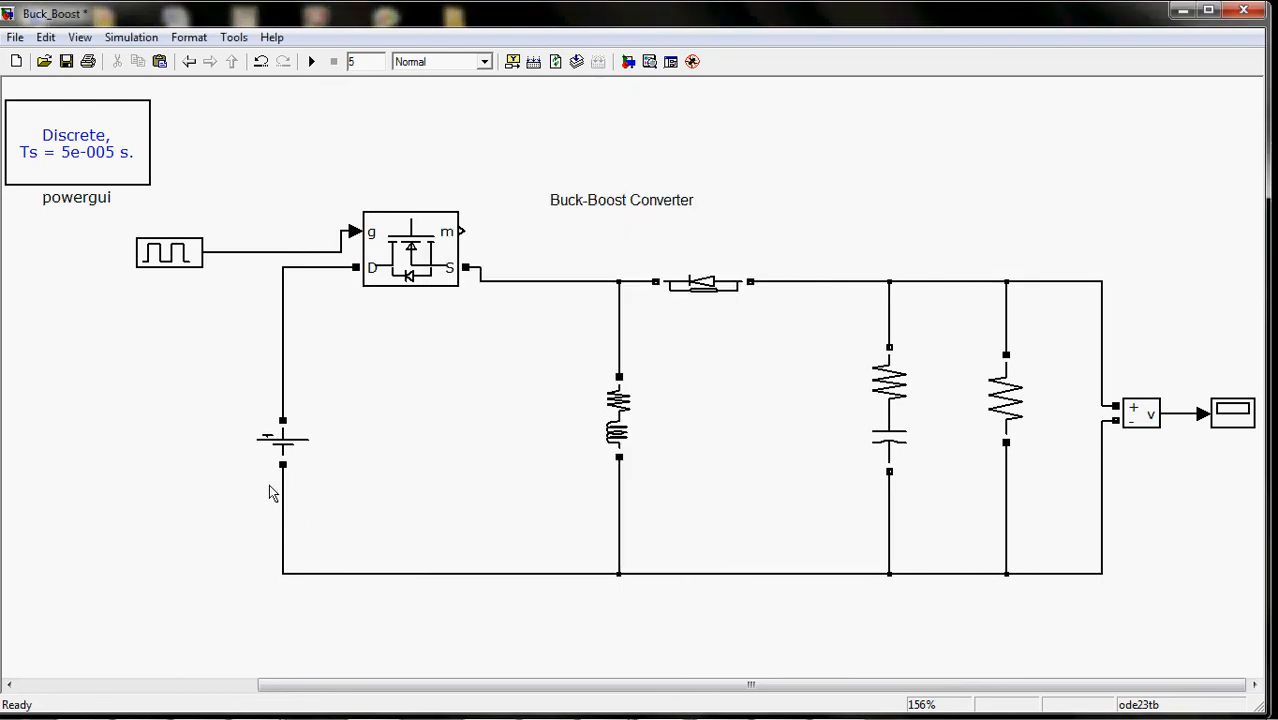
Step: Check the DC voltage source, then inspect the Scope's output ripple near 1.53 s
double_click(282, 440)
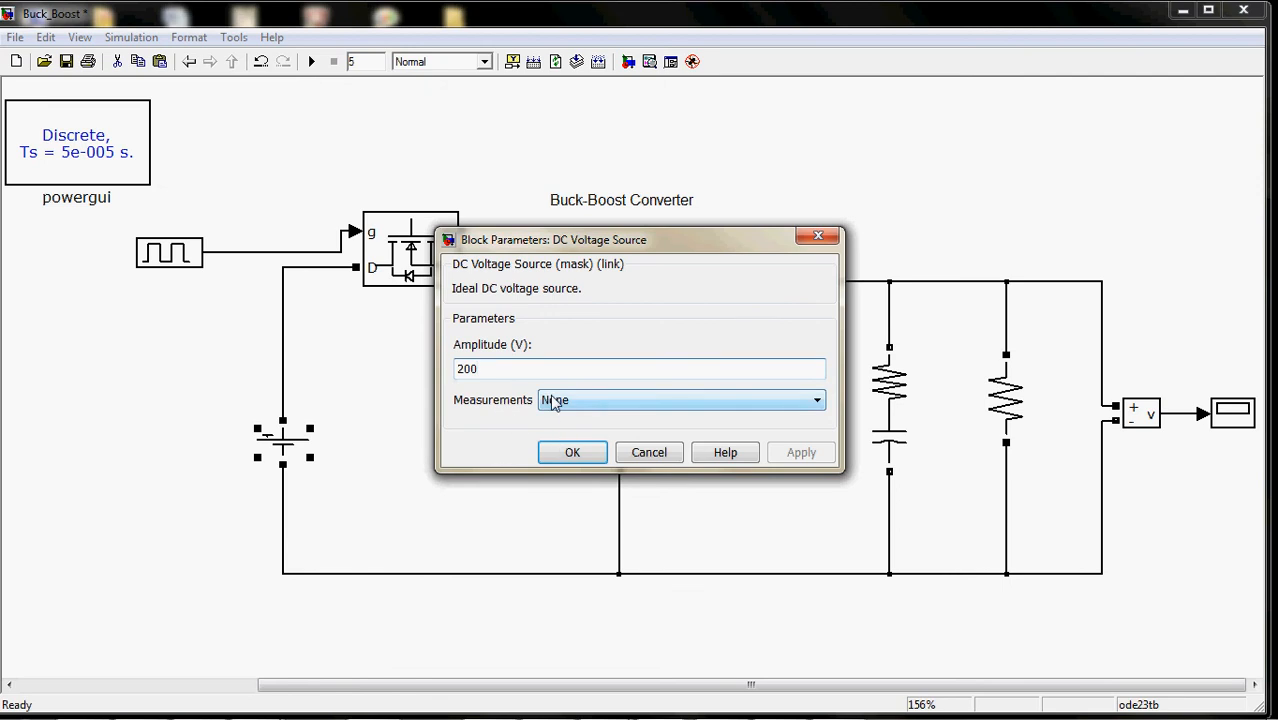
click(572, 452)
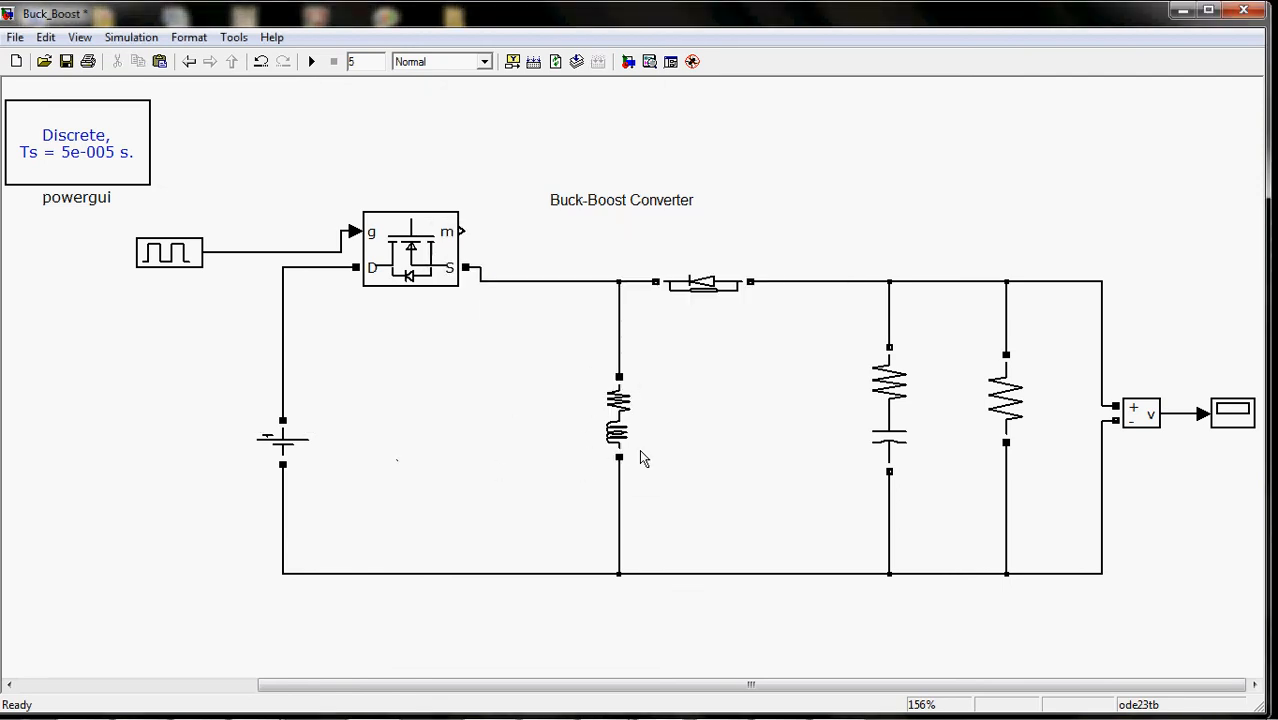
mouse_move(1018, 424)
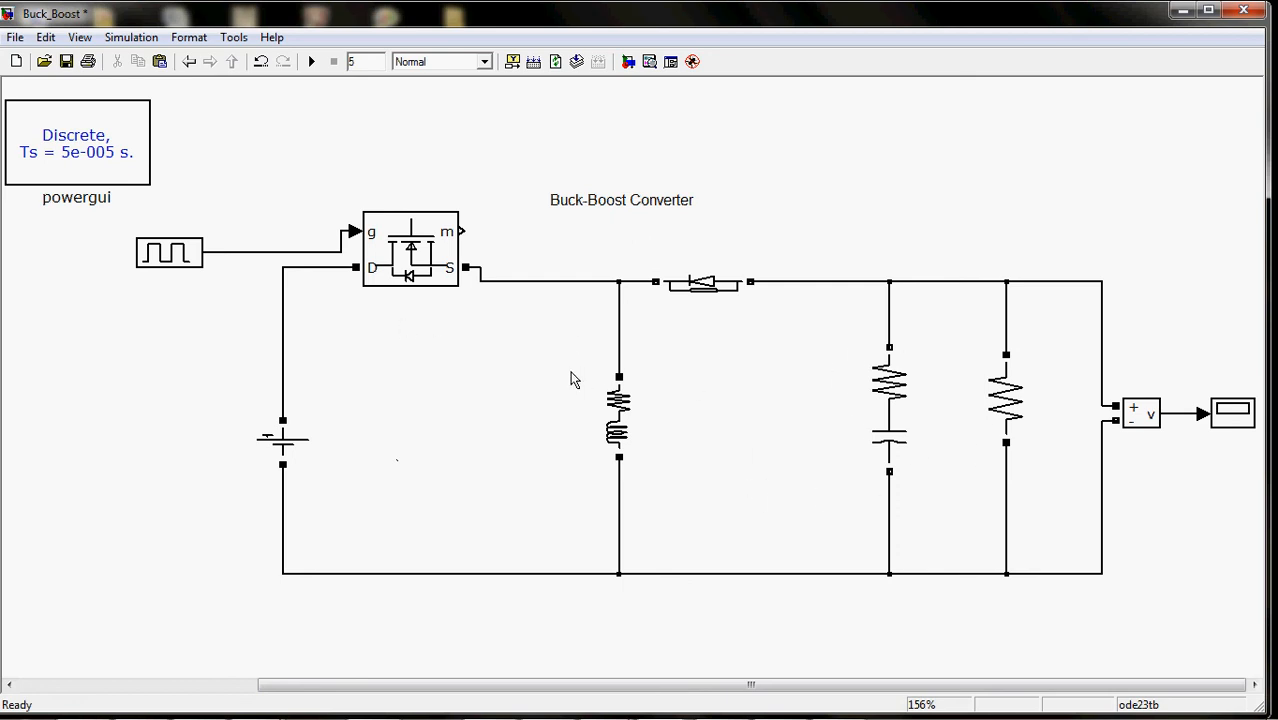
mouse_move(670, 308)
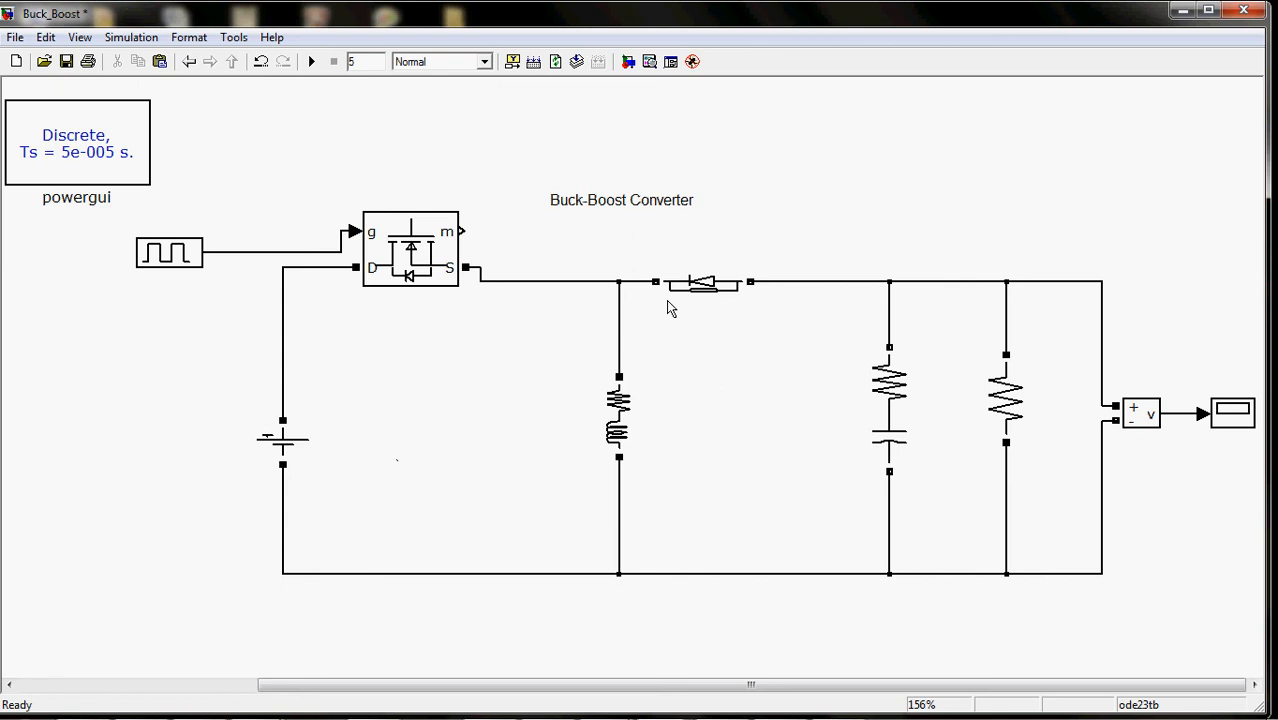
mouse_move(639, 258)
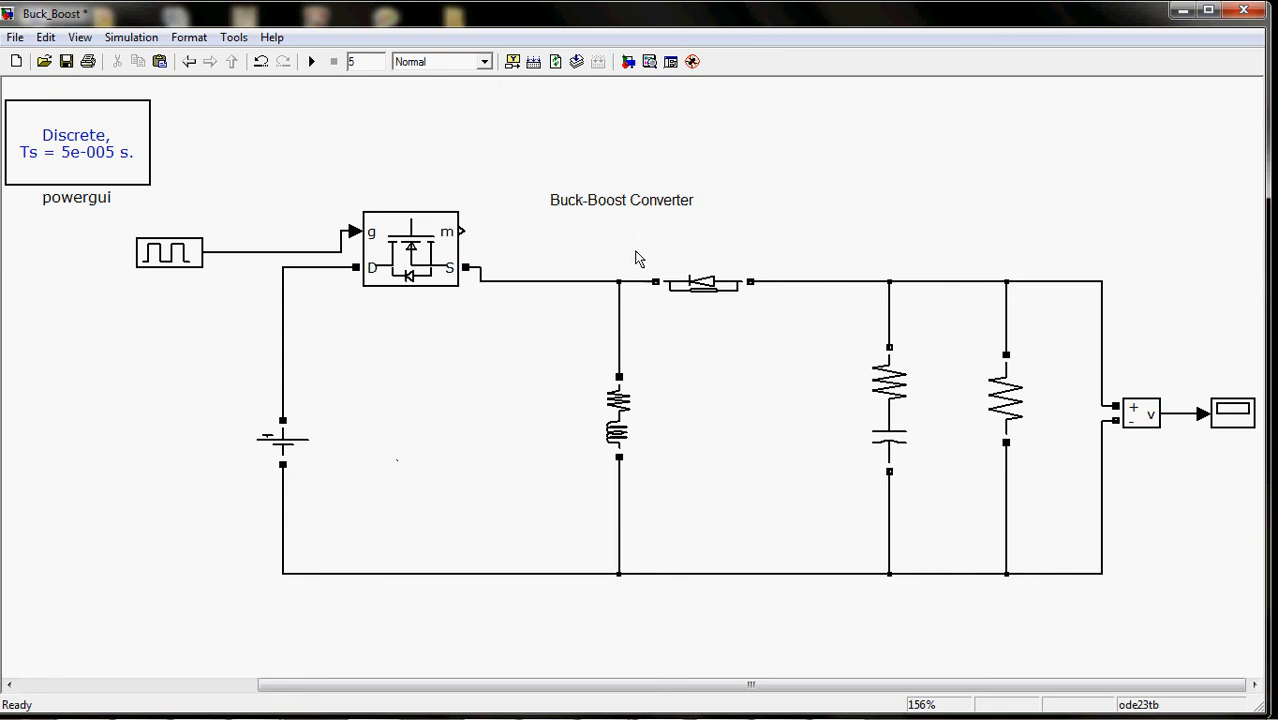
mouse_move(839, 654)
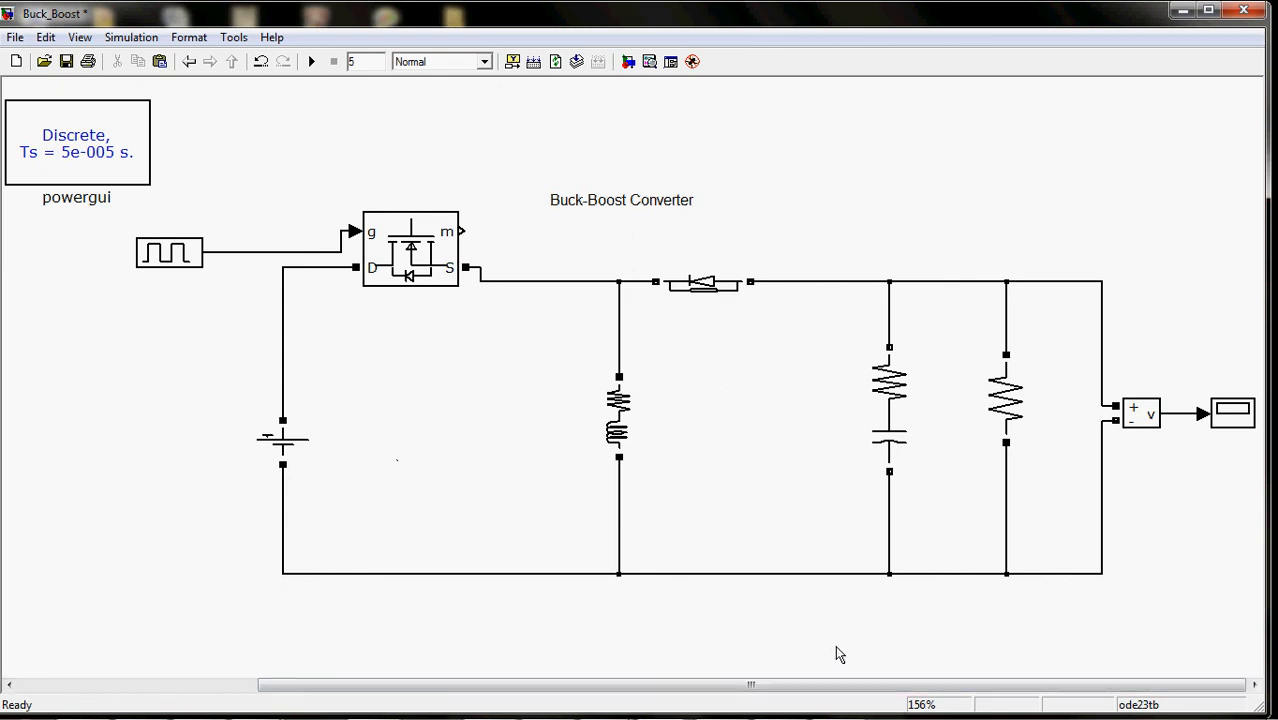
click(311, 61)
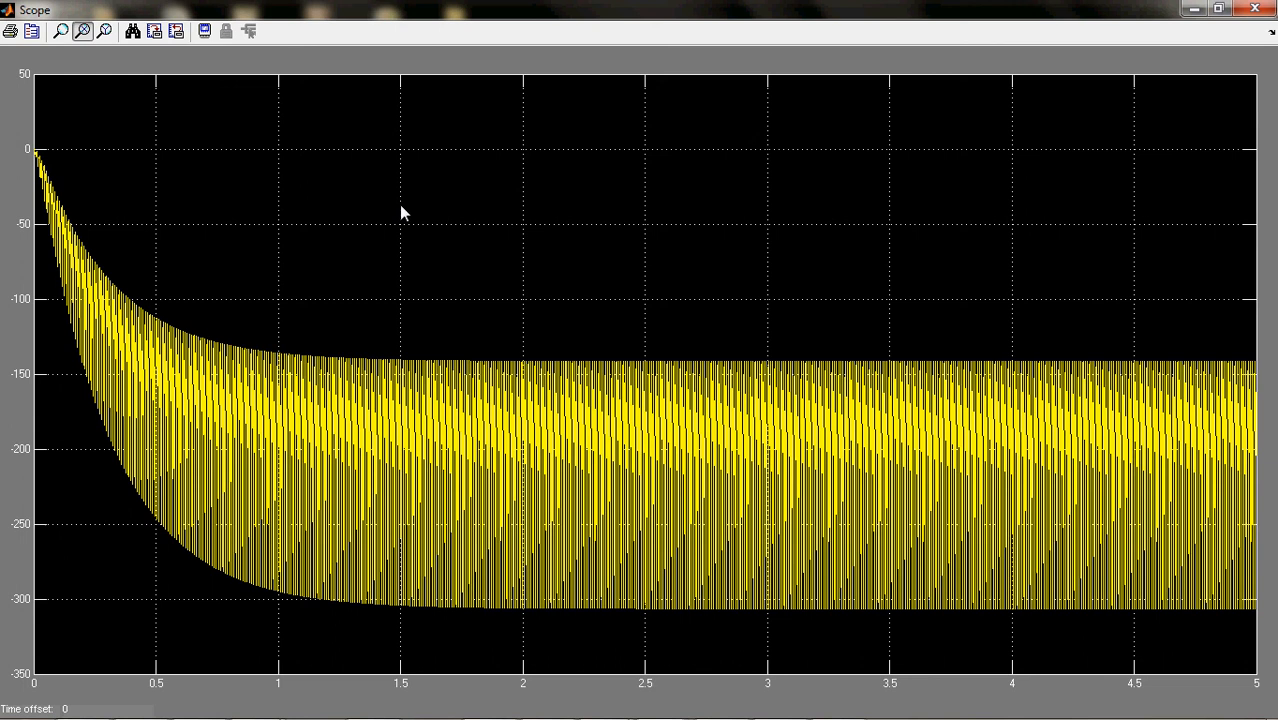
mouse_move(282, 293)
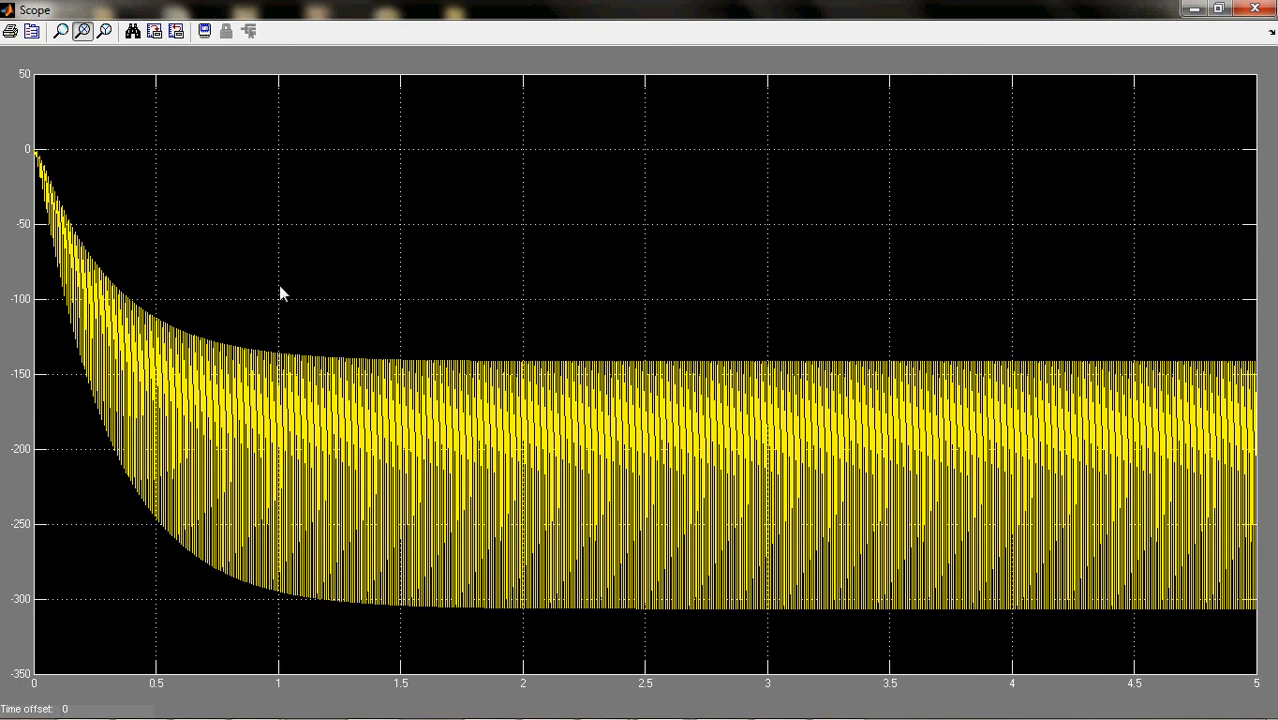
mouse_move(291, 588)
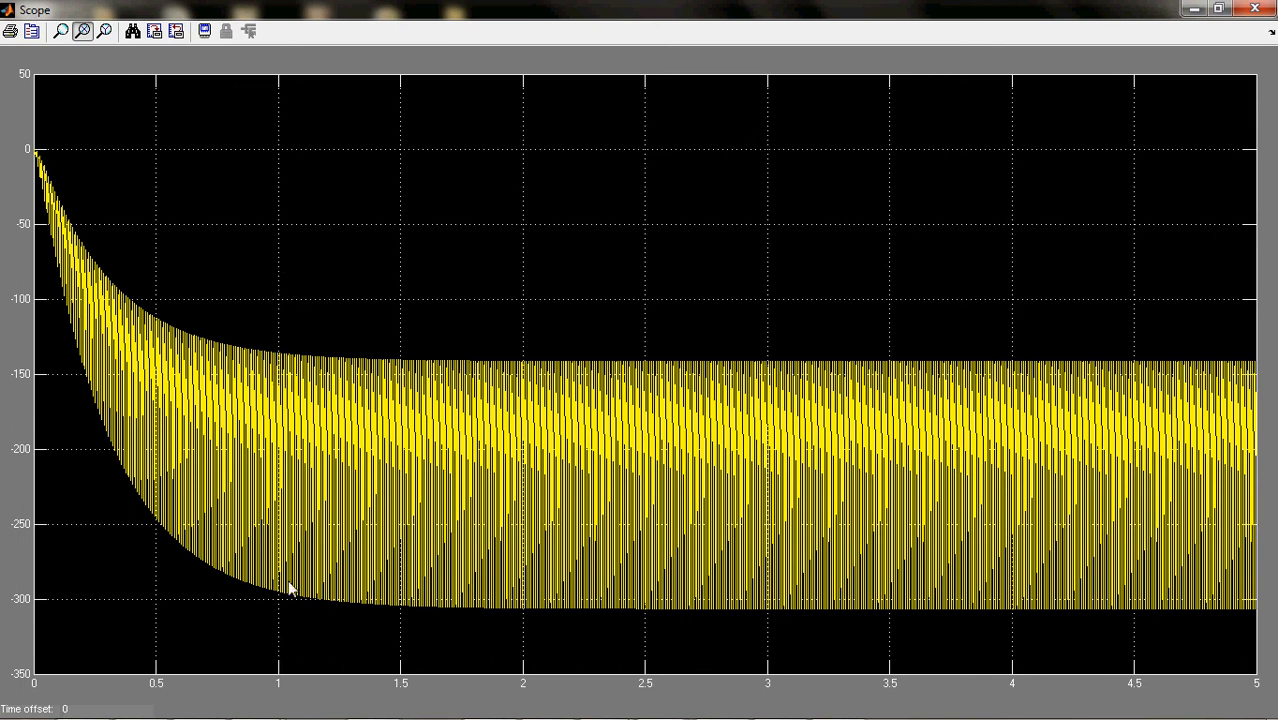
mouse_move(470, 627)
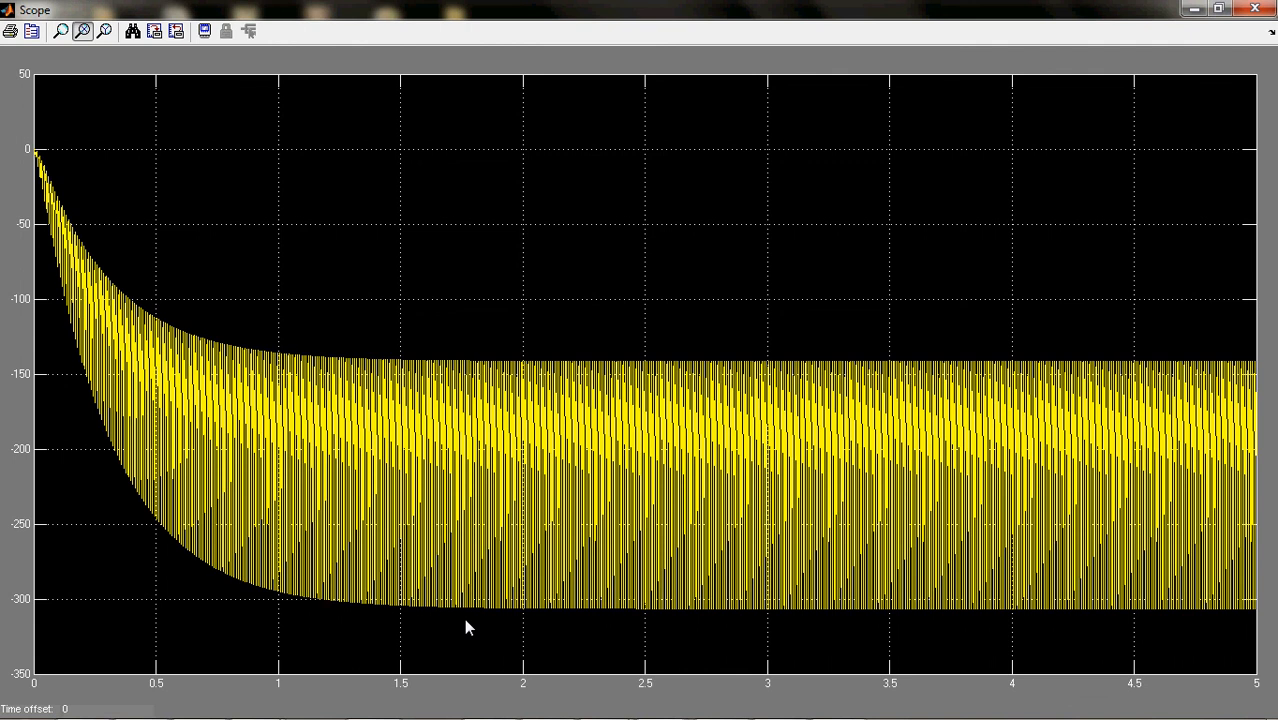
mouse_move(402, 618)
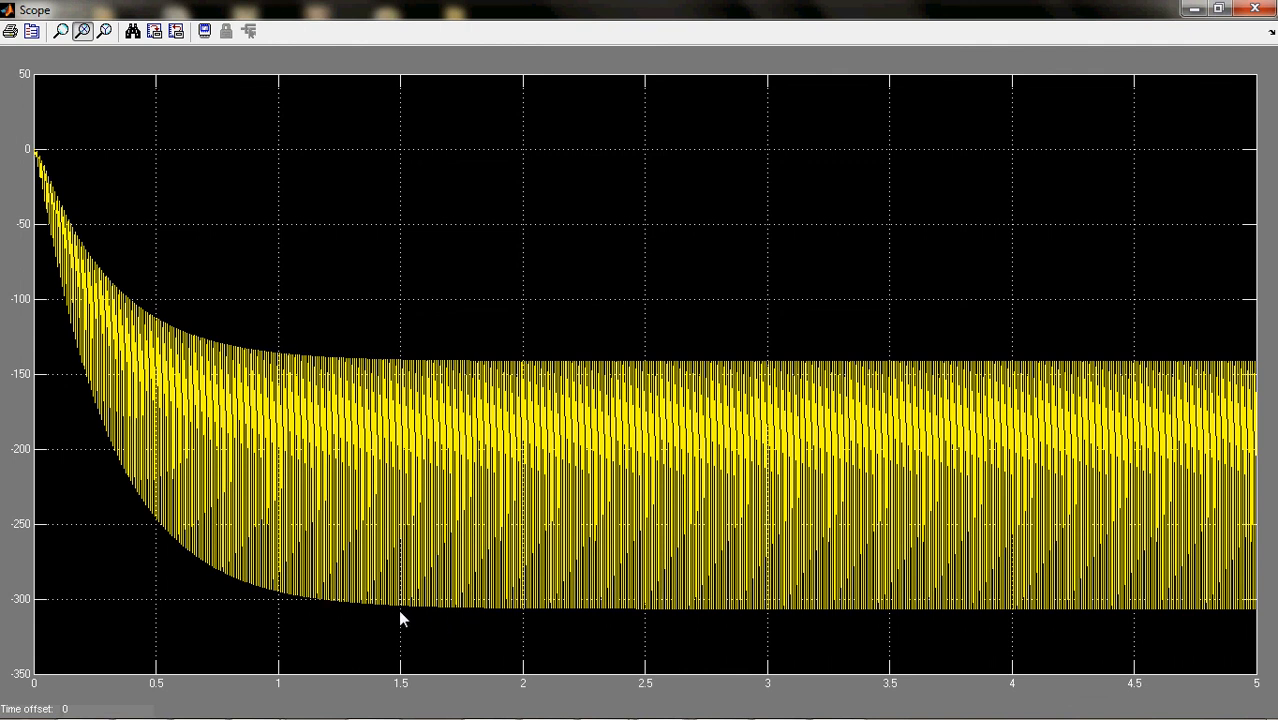
mouse_move(418, 607)
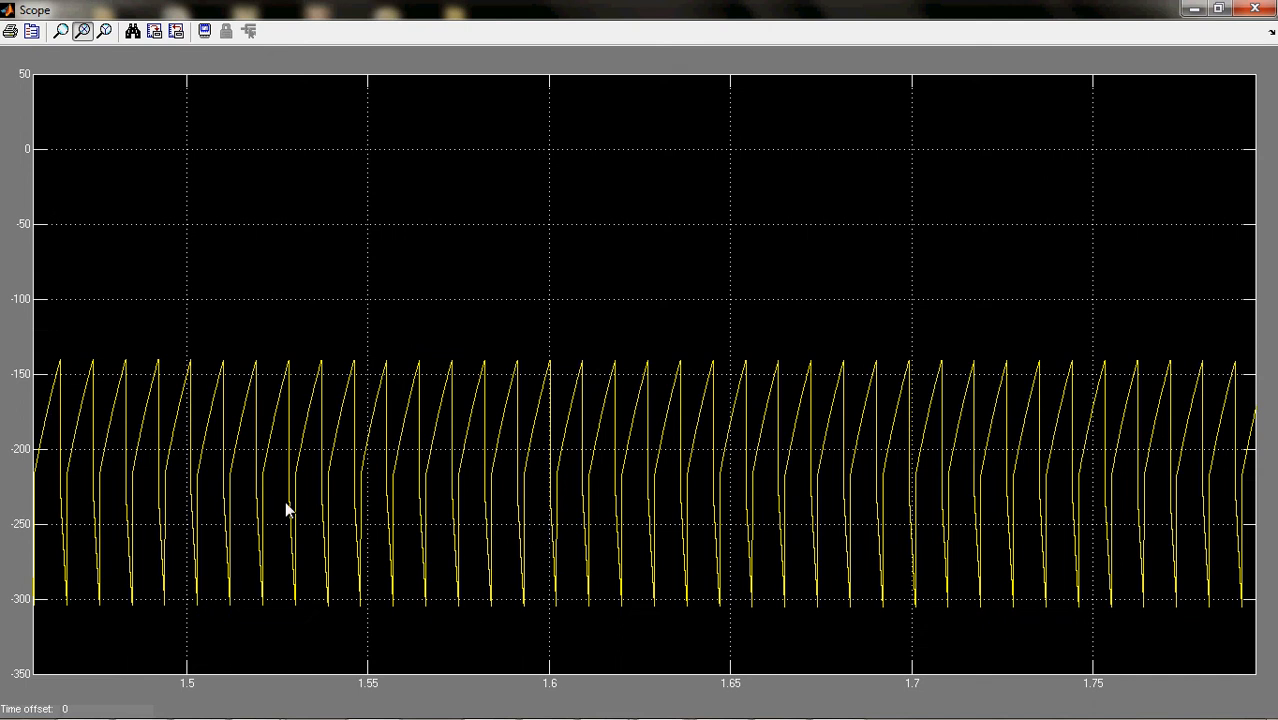
mouse_move(57, 615)
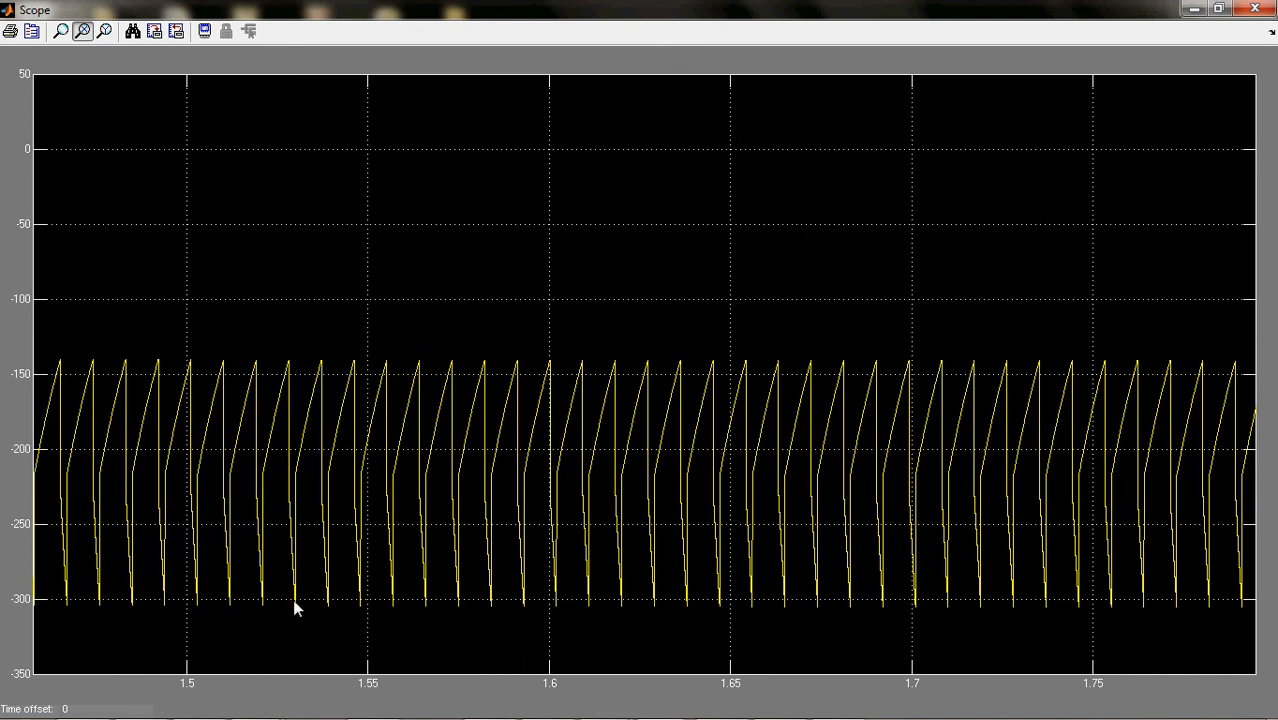
mouse_move(292, 611)
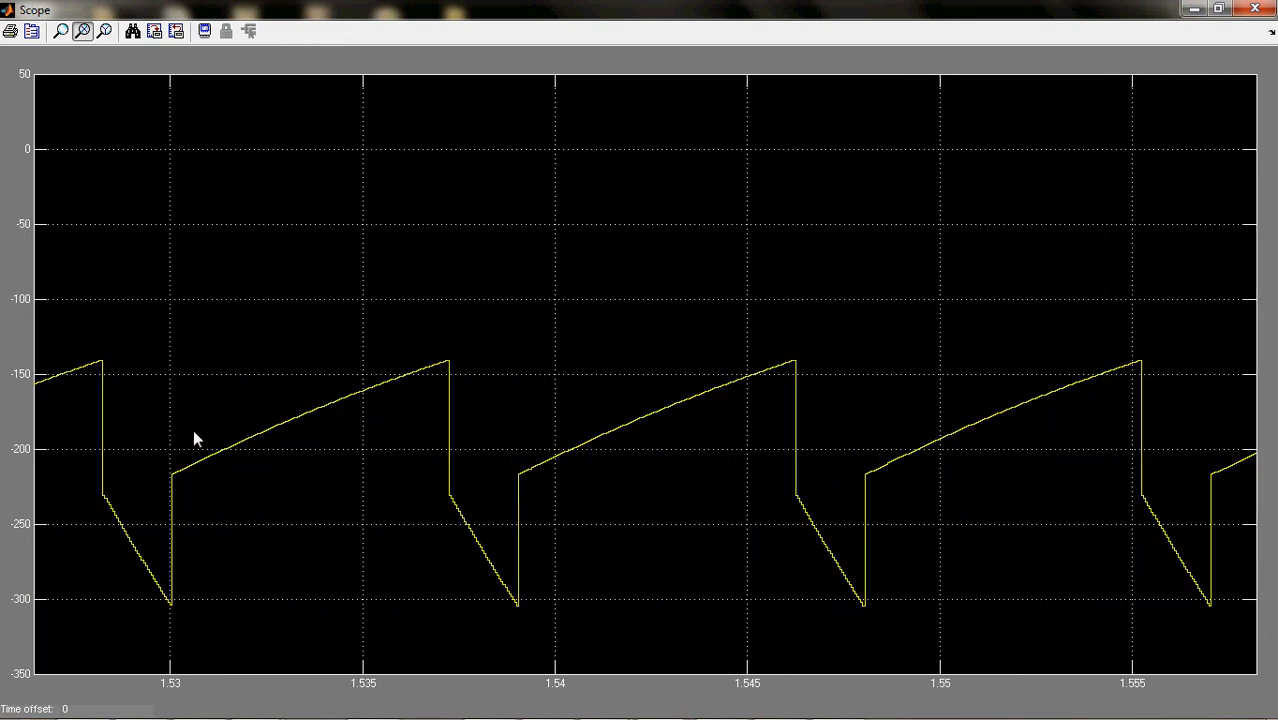
mouse_move(521, 424)
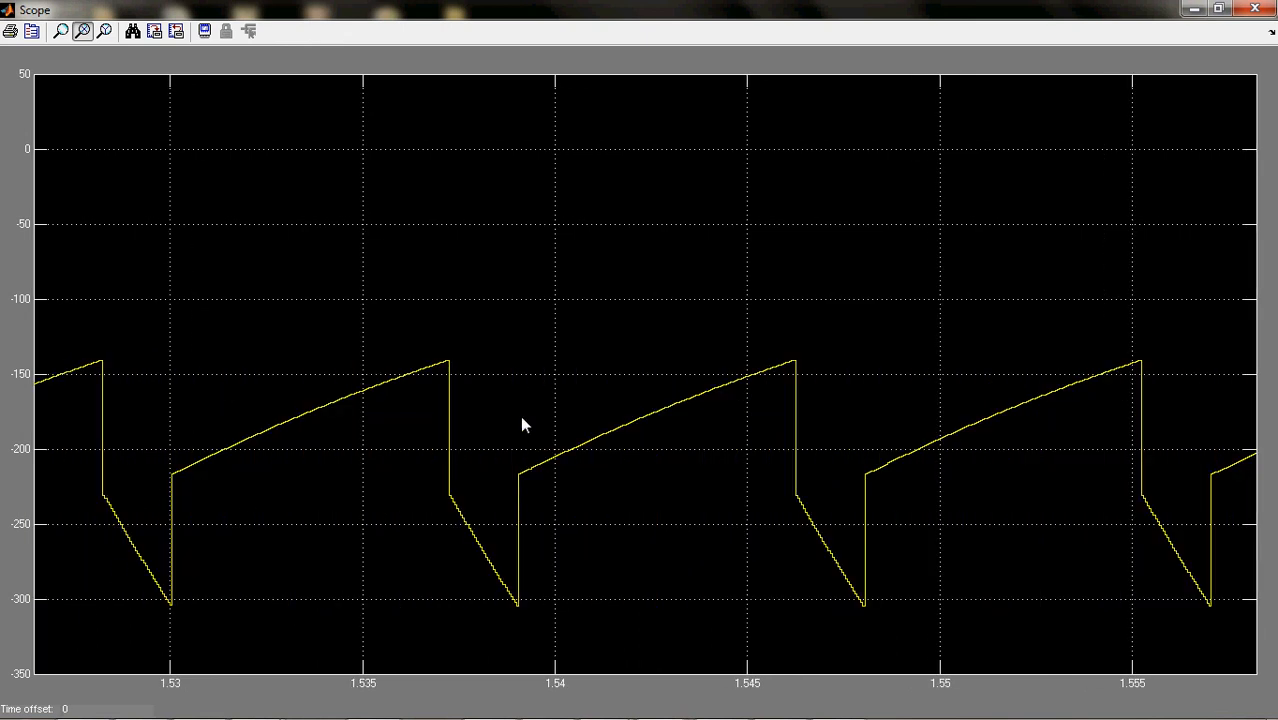
mouse_move(557, 388)
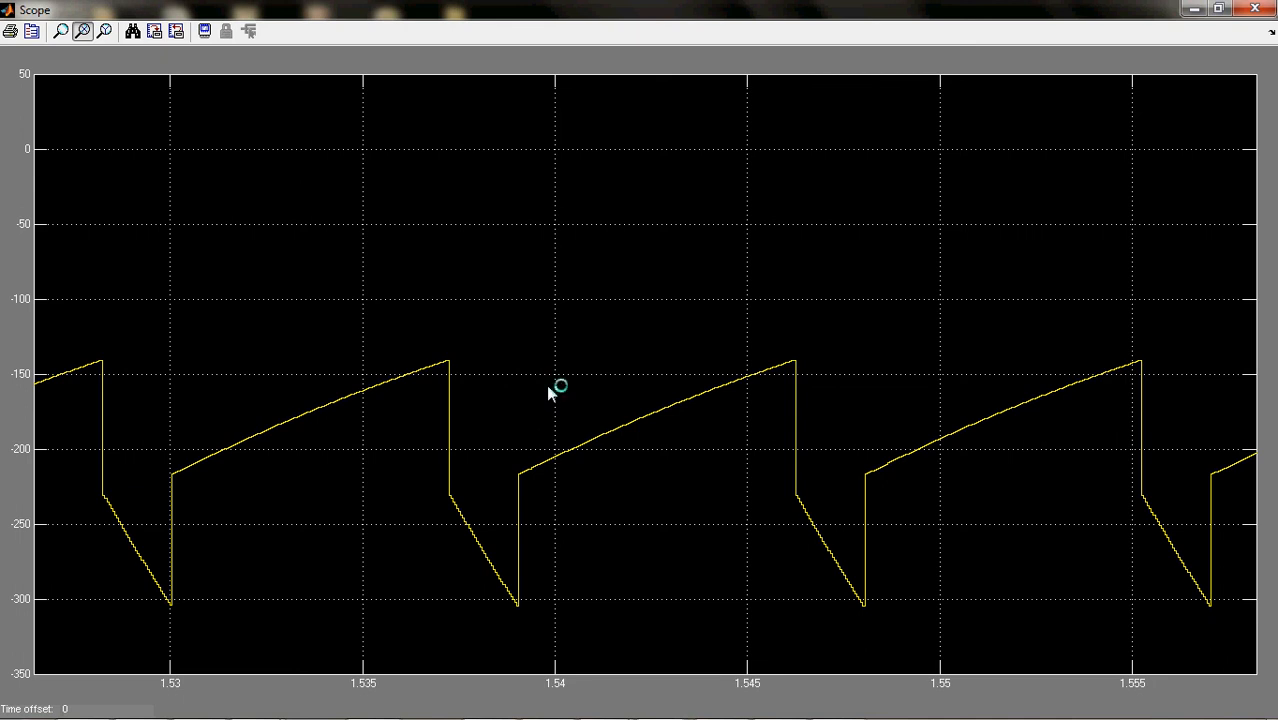
click(131, 31)
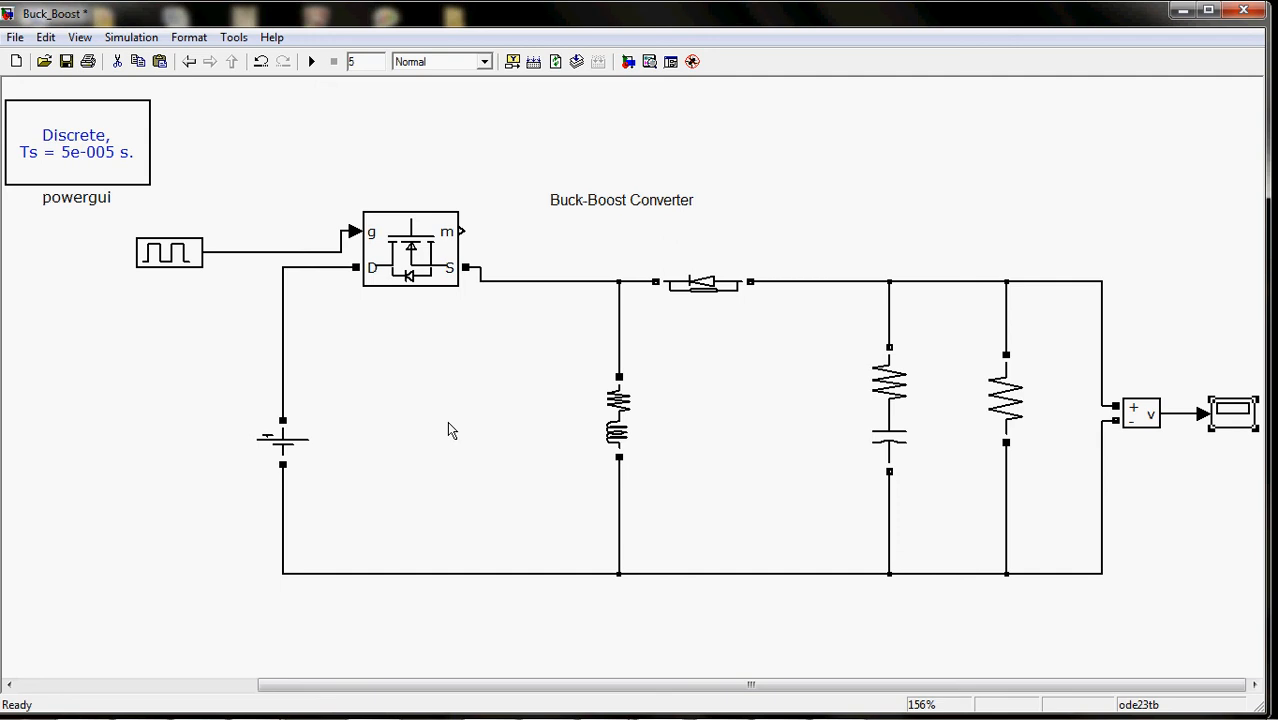
Step: Reopen the pulse generator parameters (amplitude 4, period 0.009 s) and close them
double_click(168, 252)
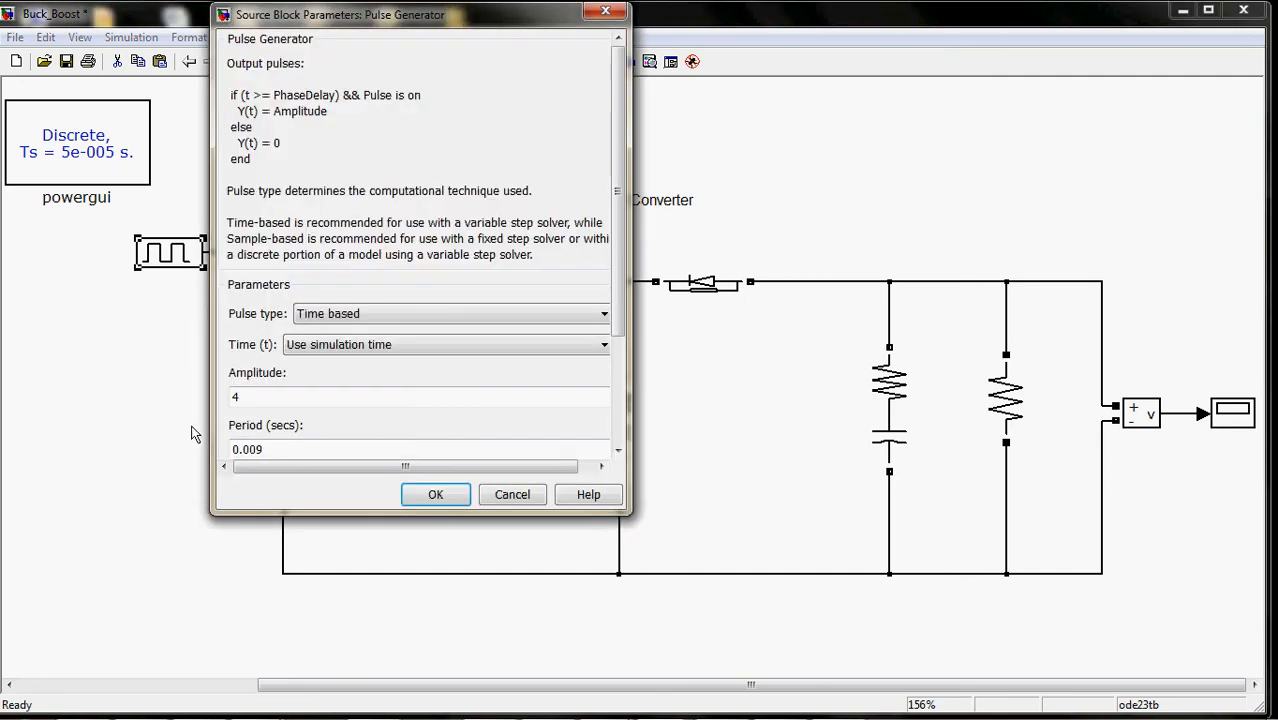
click(435, 494)
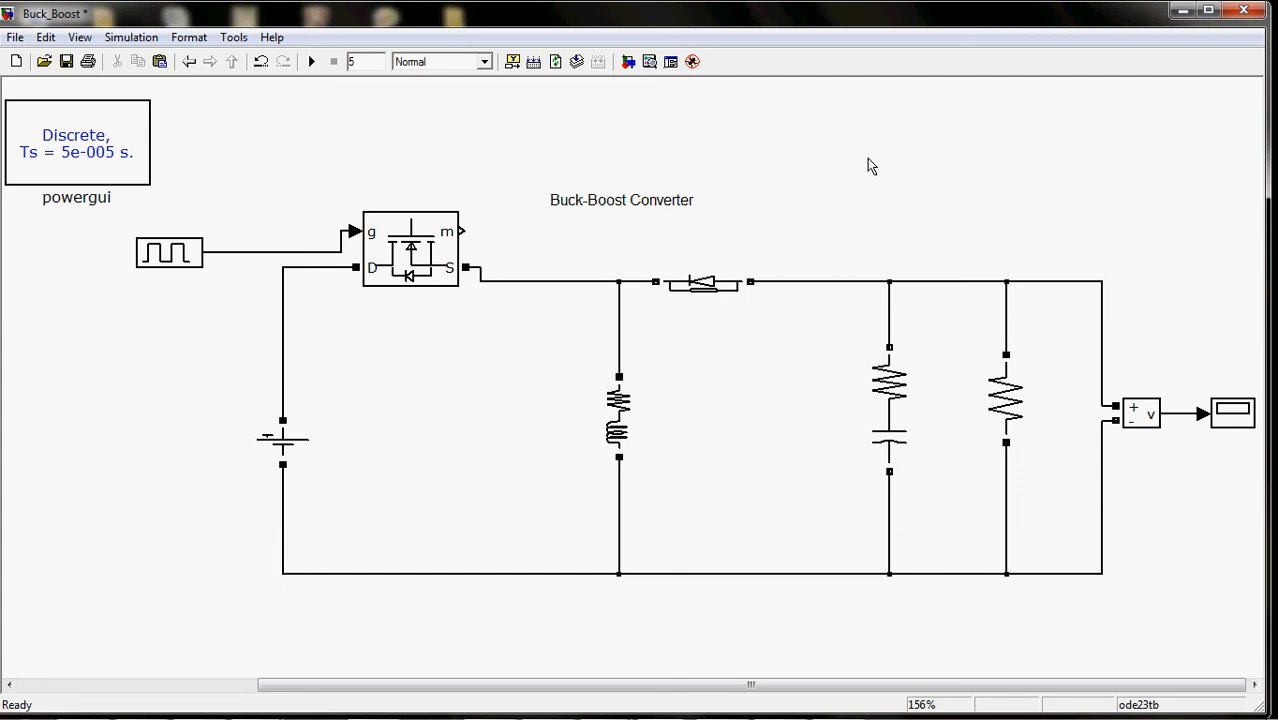
mouse_move(817, 196)
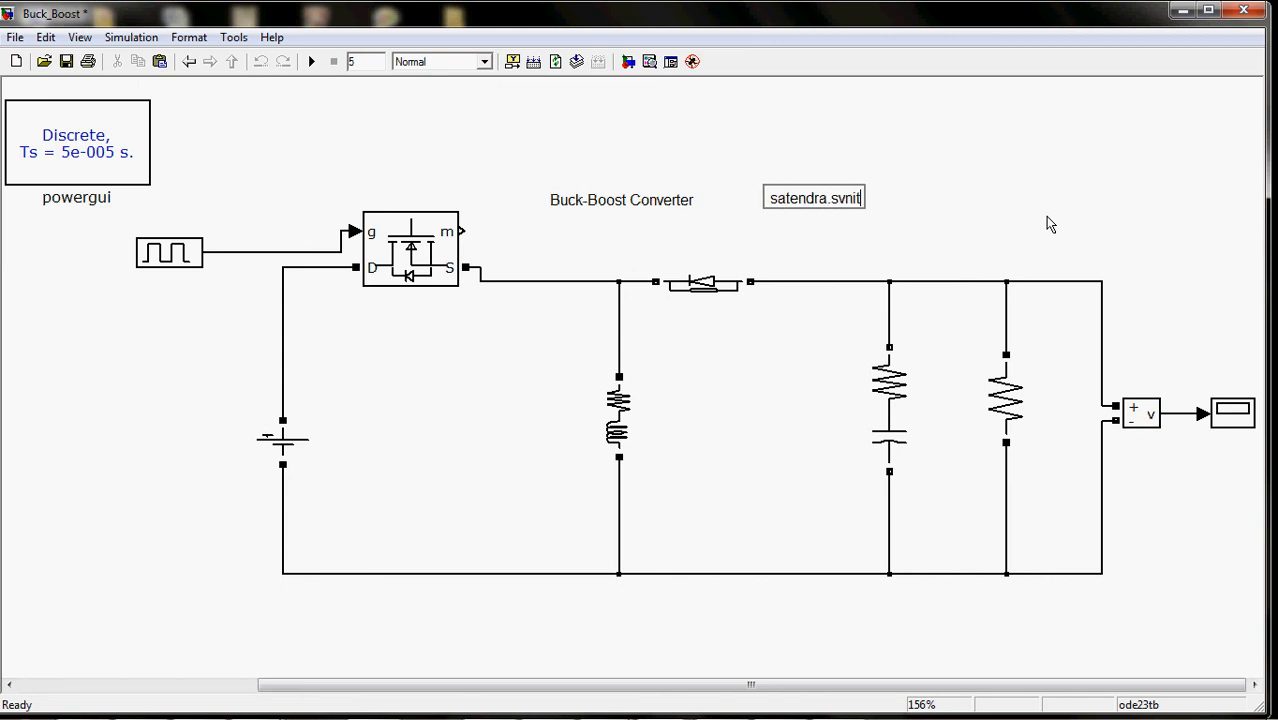
text(@gmail.com)
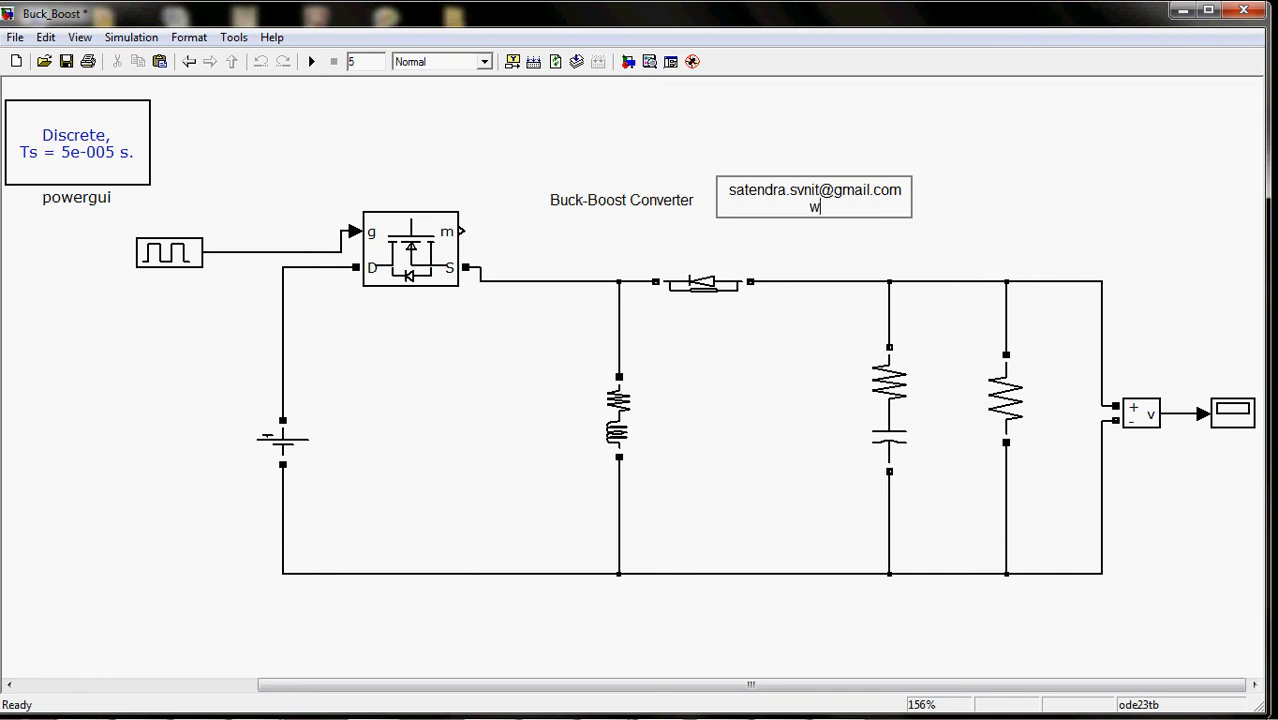
text(ww.ur)
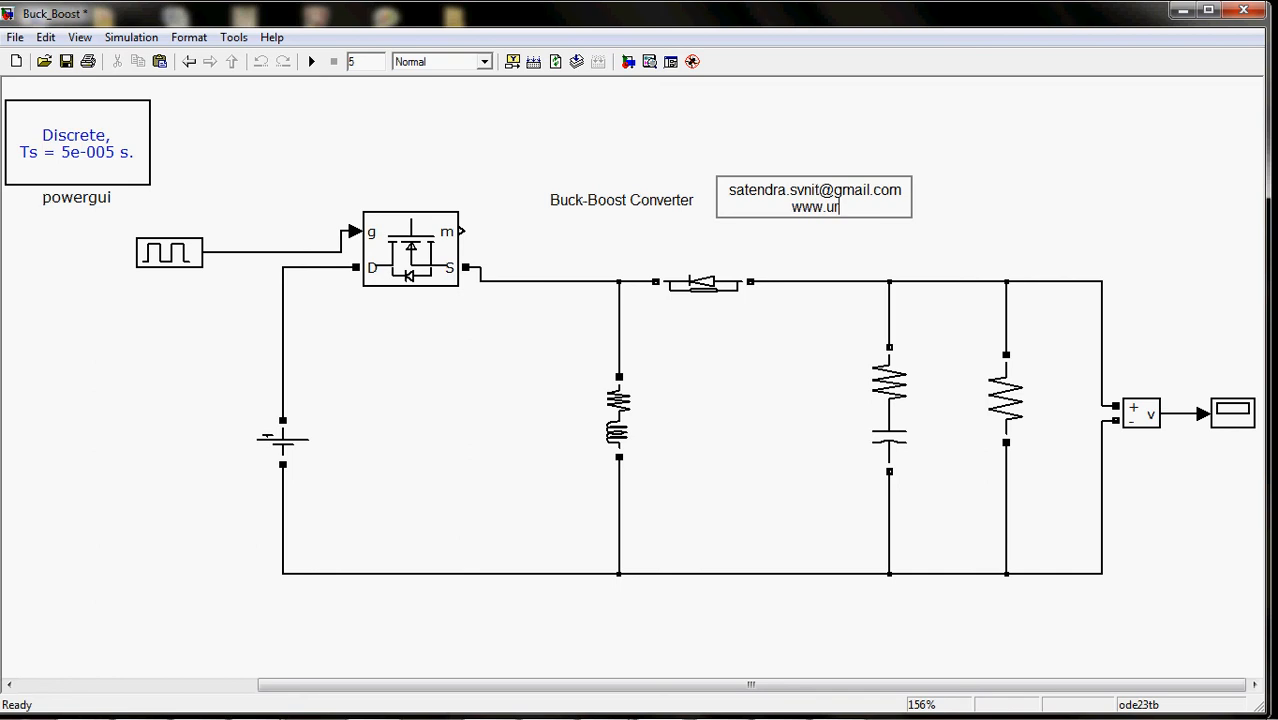
text(bansch)
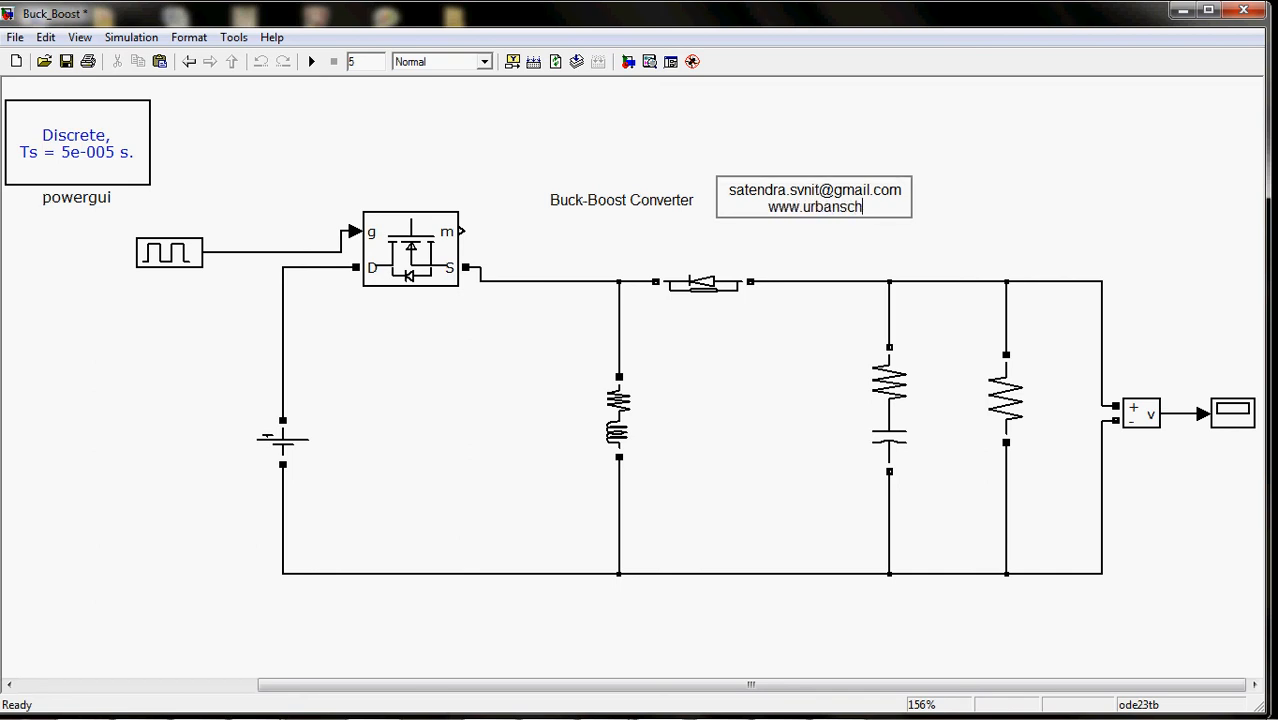
text(ool.in)
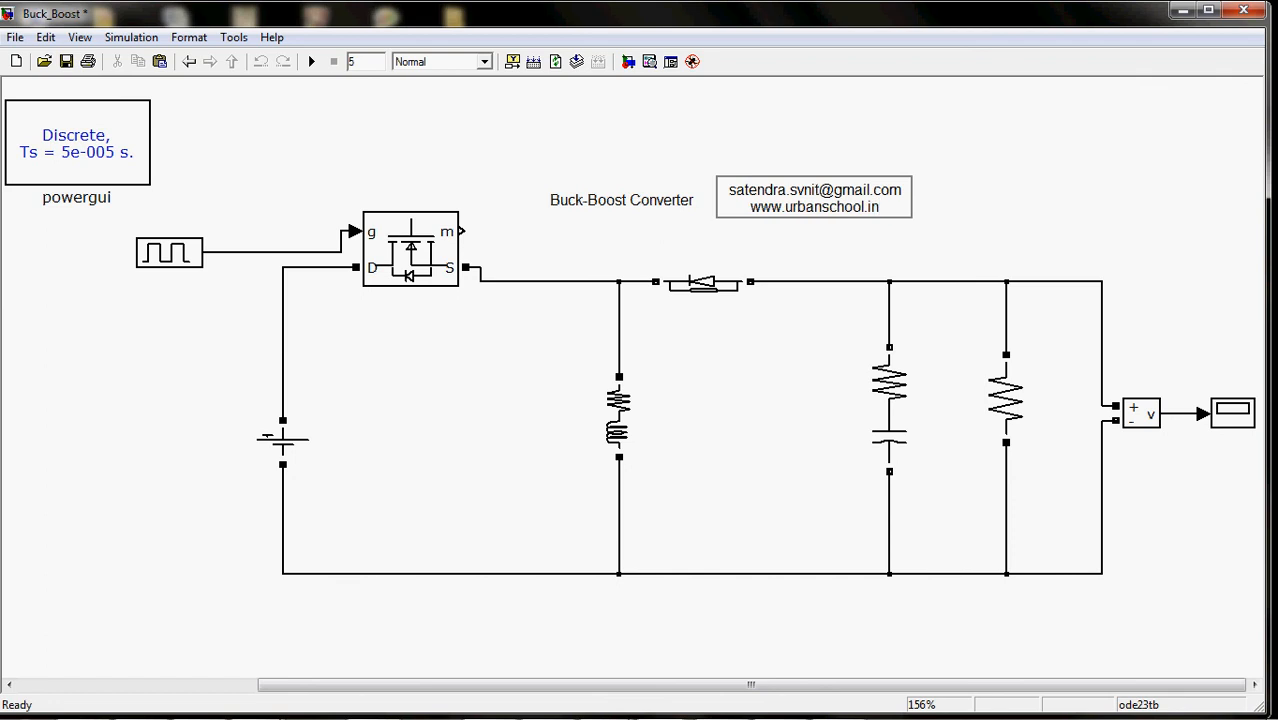
click(1004, 240)
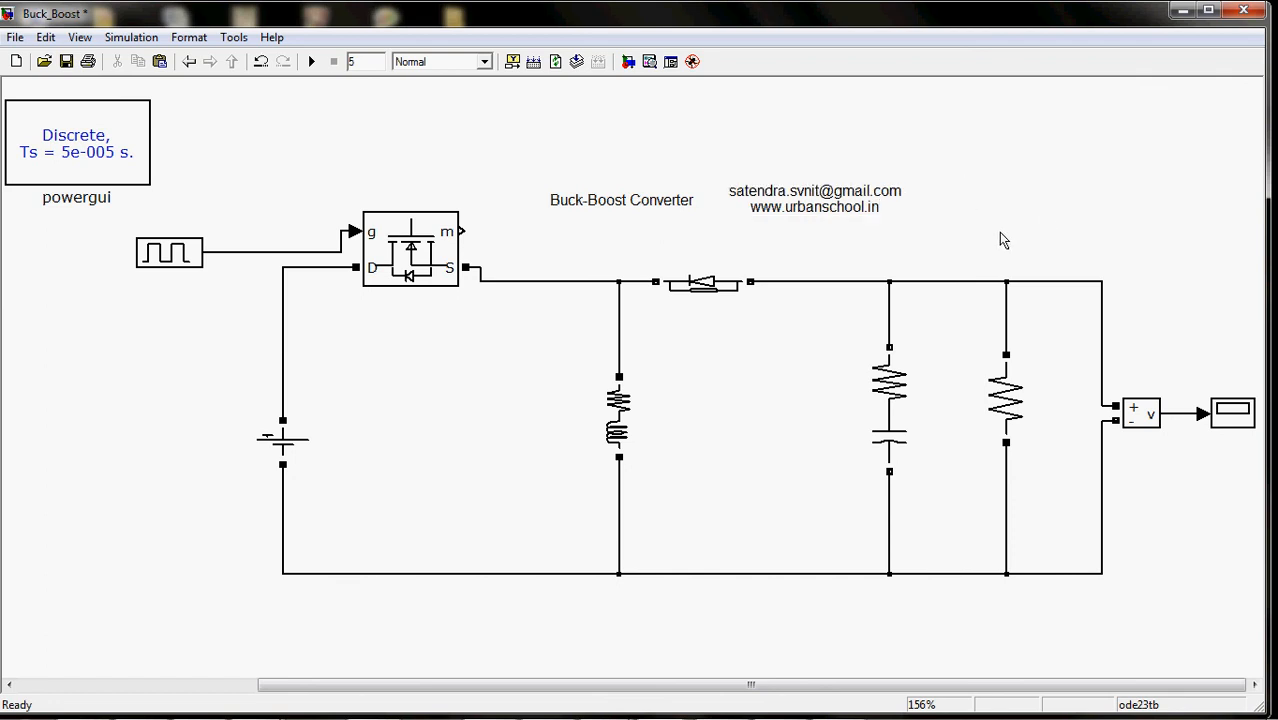